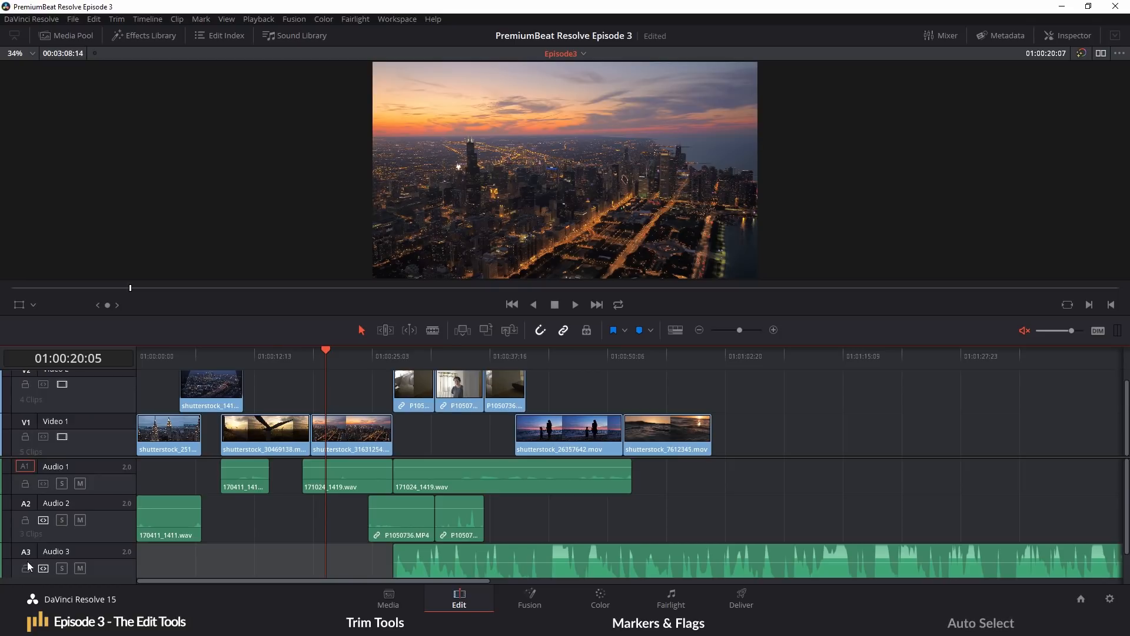
mouse_move(353, 404)
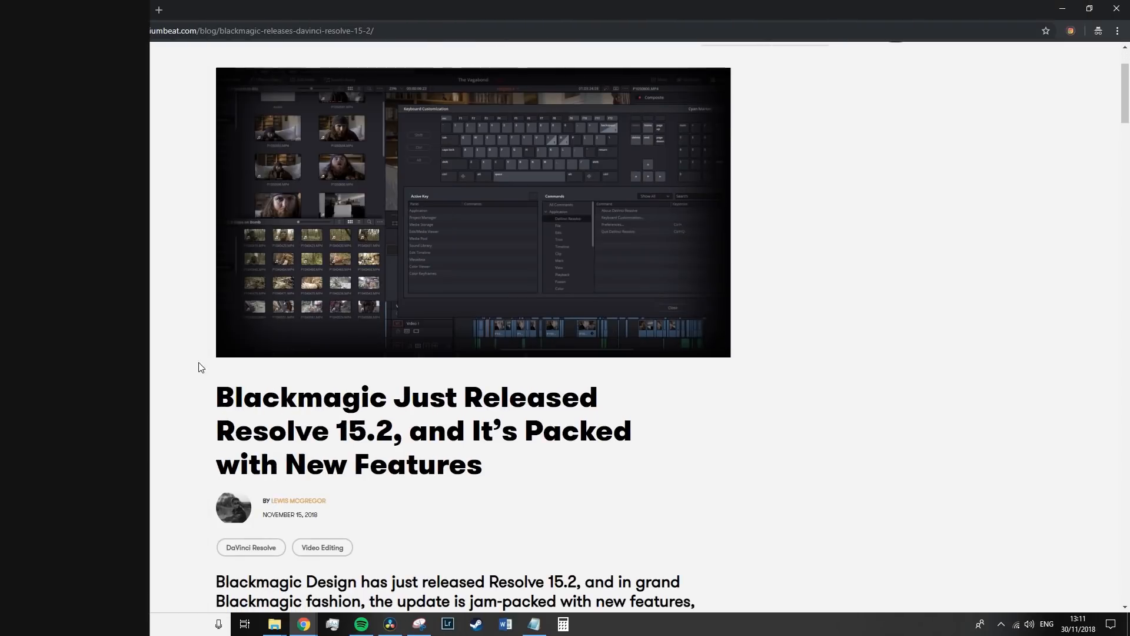
- Scroll down through the PremiumBeat Resolve 15.2 article's feature sections
scroll("down", 3)
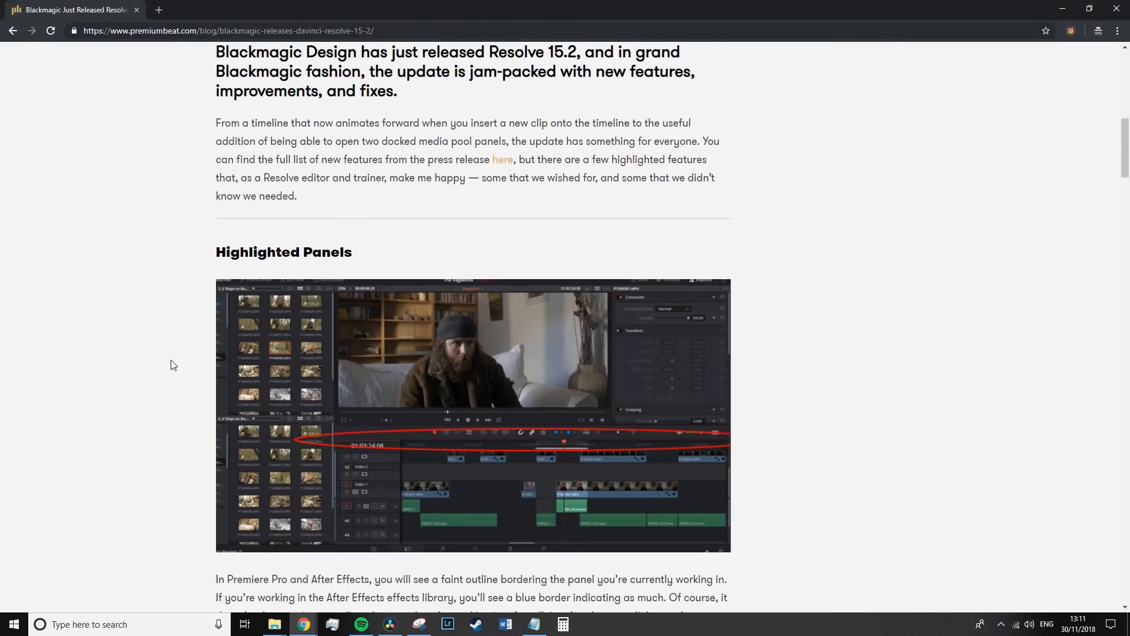
scroll("down", 3)
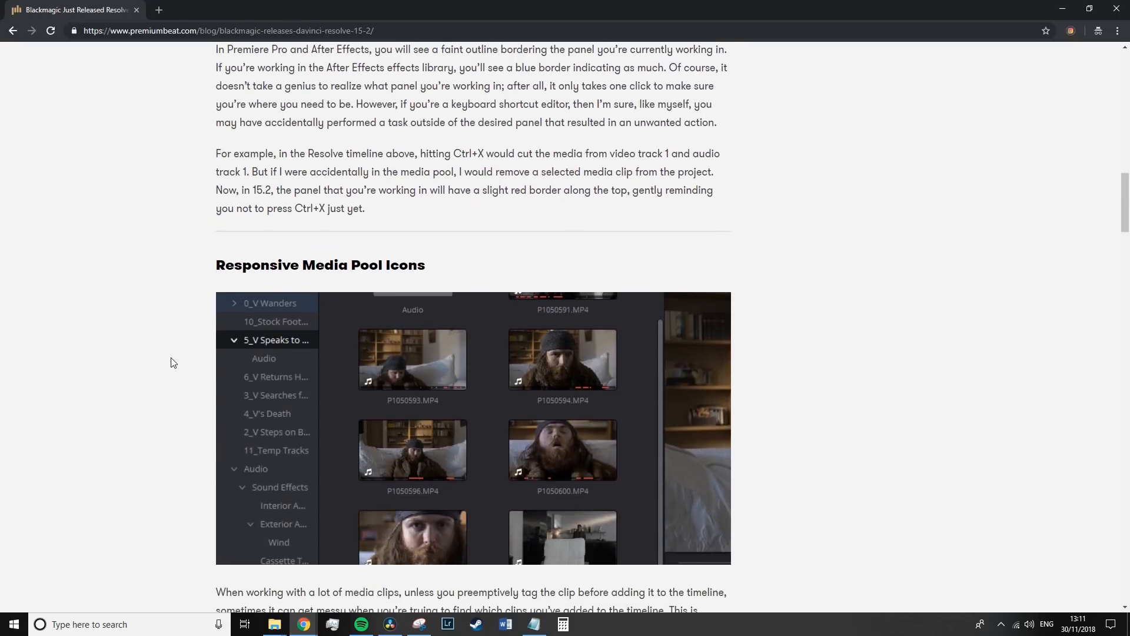
scroll("down", 3)
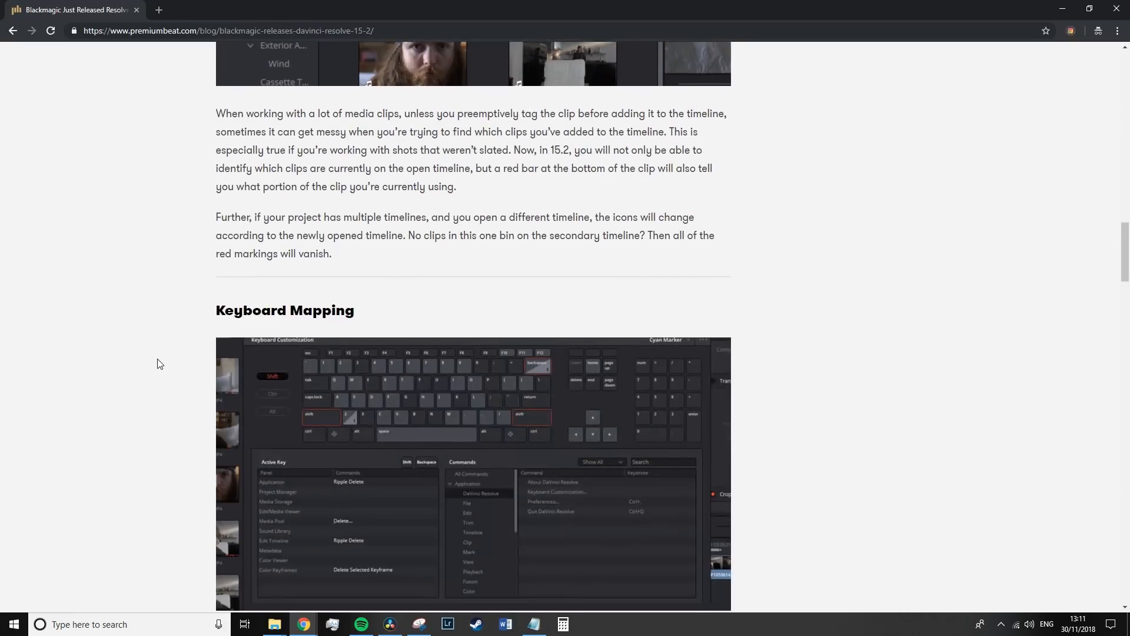
scroll("down", 3)
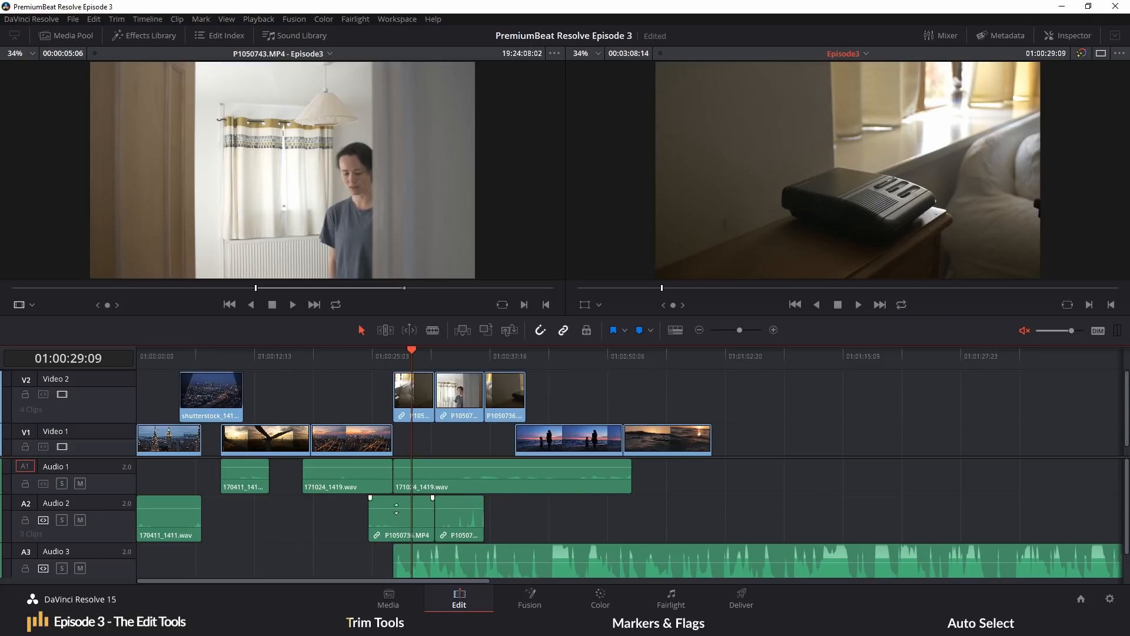
- Load P1050743.MP4 in the Source viewer and switch to Trim Edit mode
left_click_drag(425, 503, 425, 500)
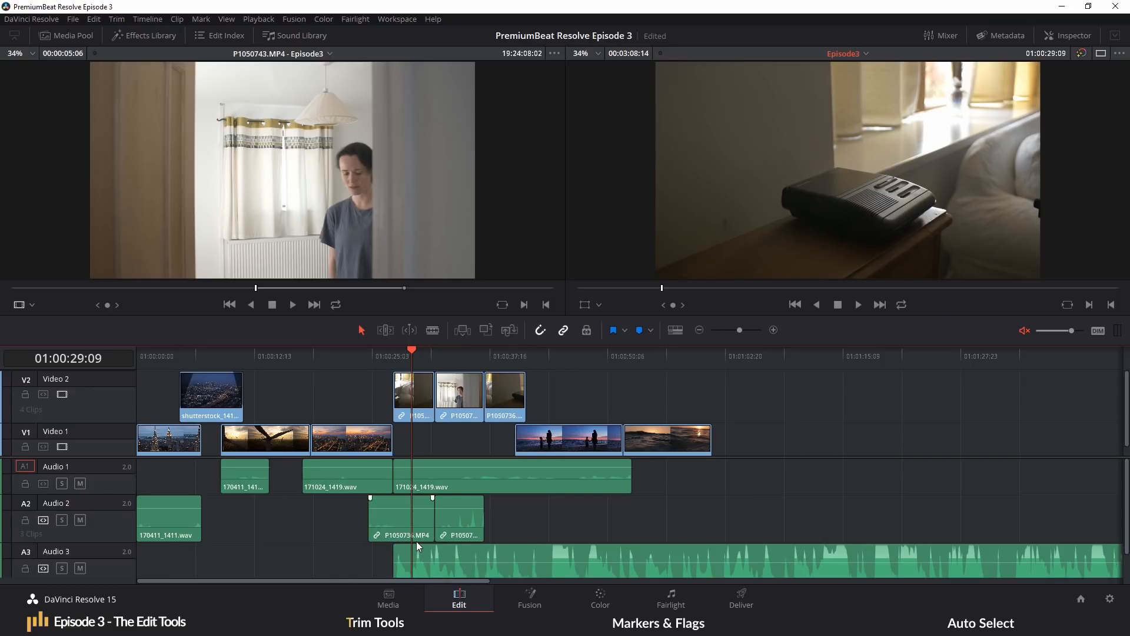
left_click(385, 330)
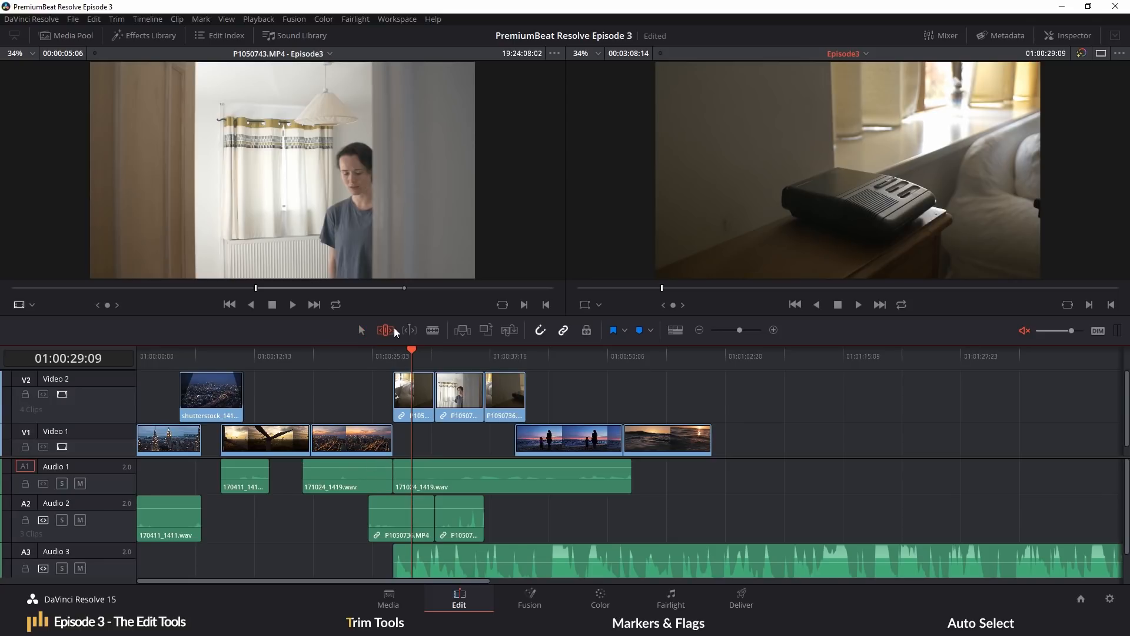
mouse_move(433, 330)
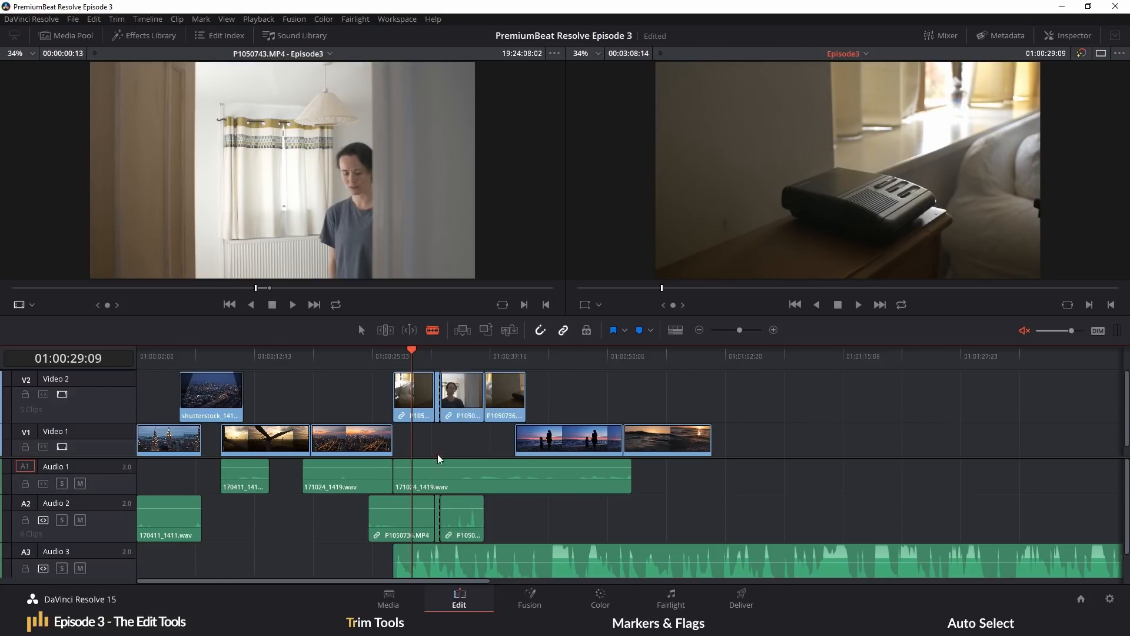
- Blade-cut the P1050743 clip on Video 2 and Audio 2 into separate pieces
left_click(461, 396)
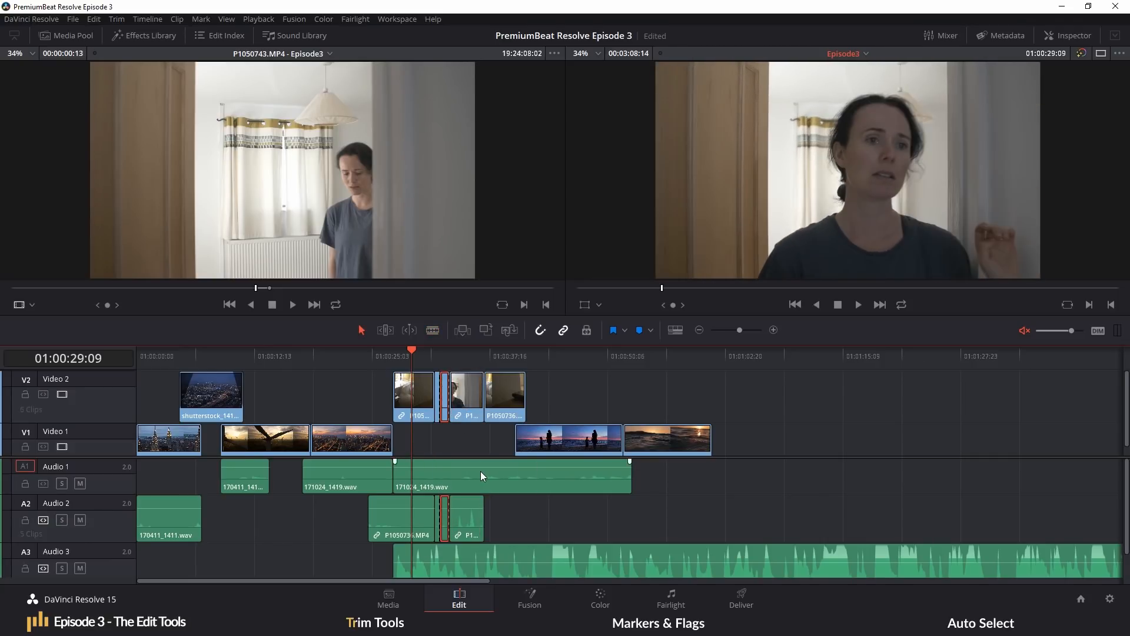
mouse_move(445, 419)
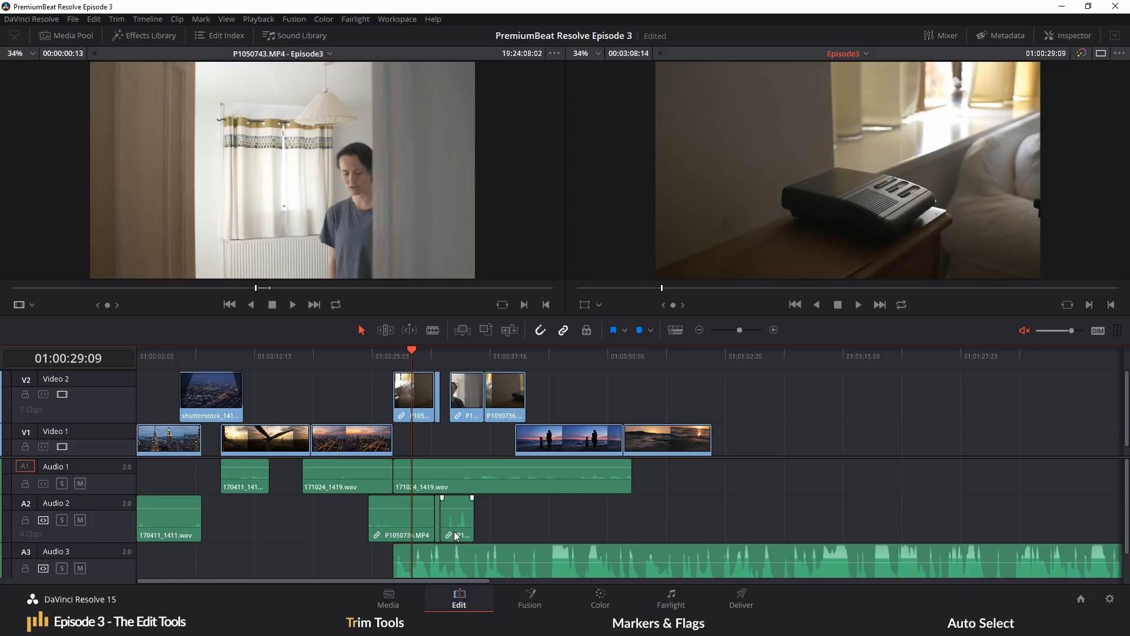
left_click(457, 529)
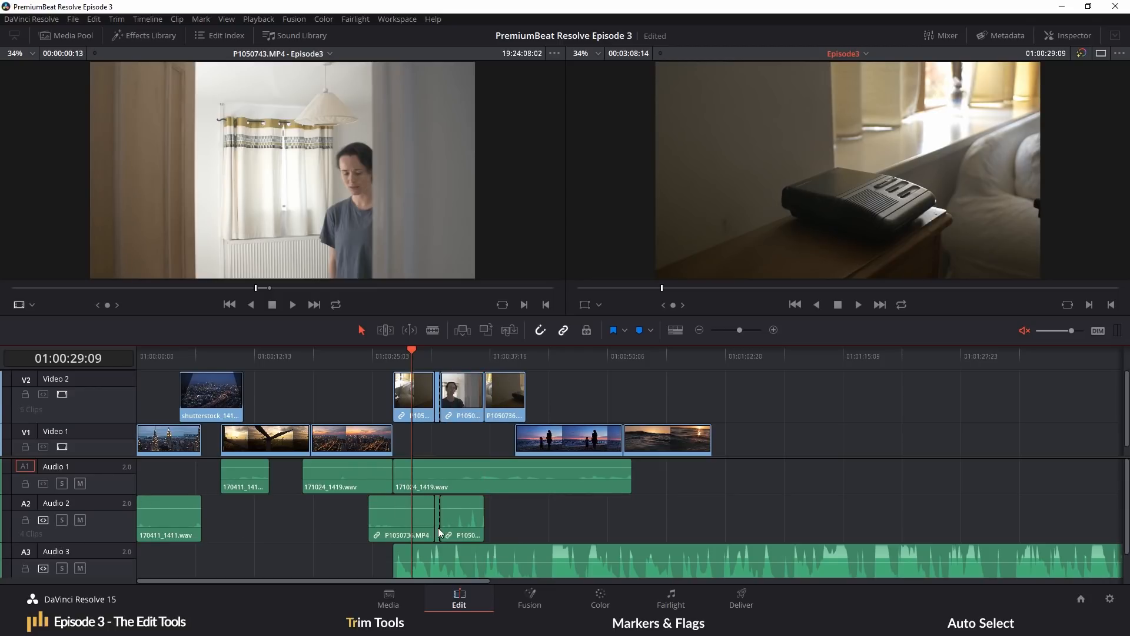
- Link the cut V2 and A2 pieces of P1050743 via Link Clips, then return to the Selection tool
right_click(462, 518)
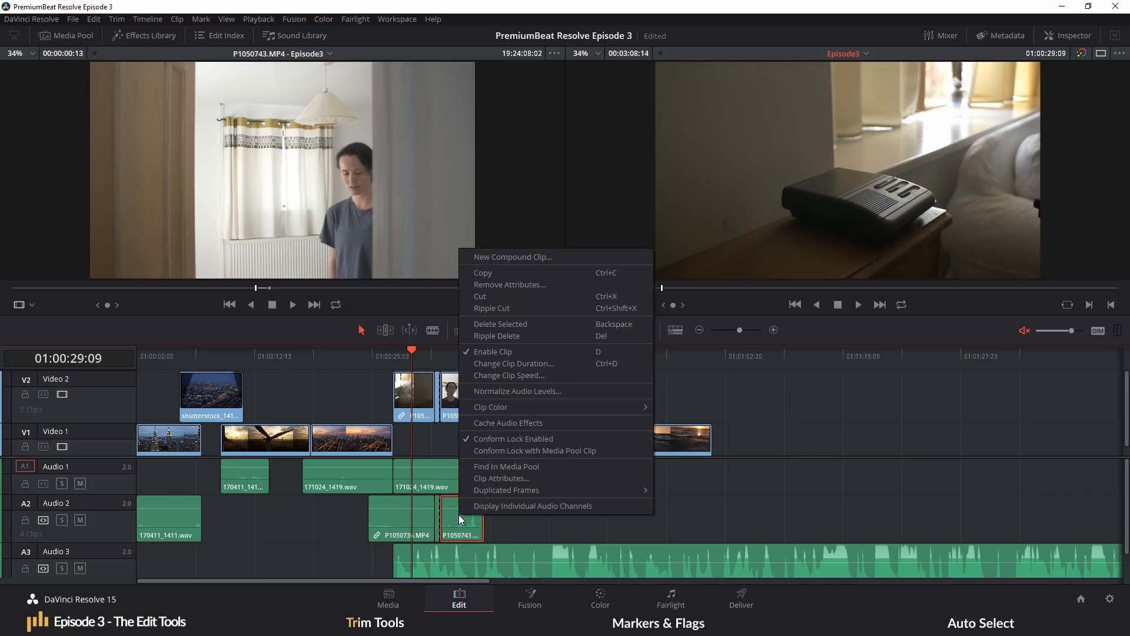
mouse_move(449, 410)
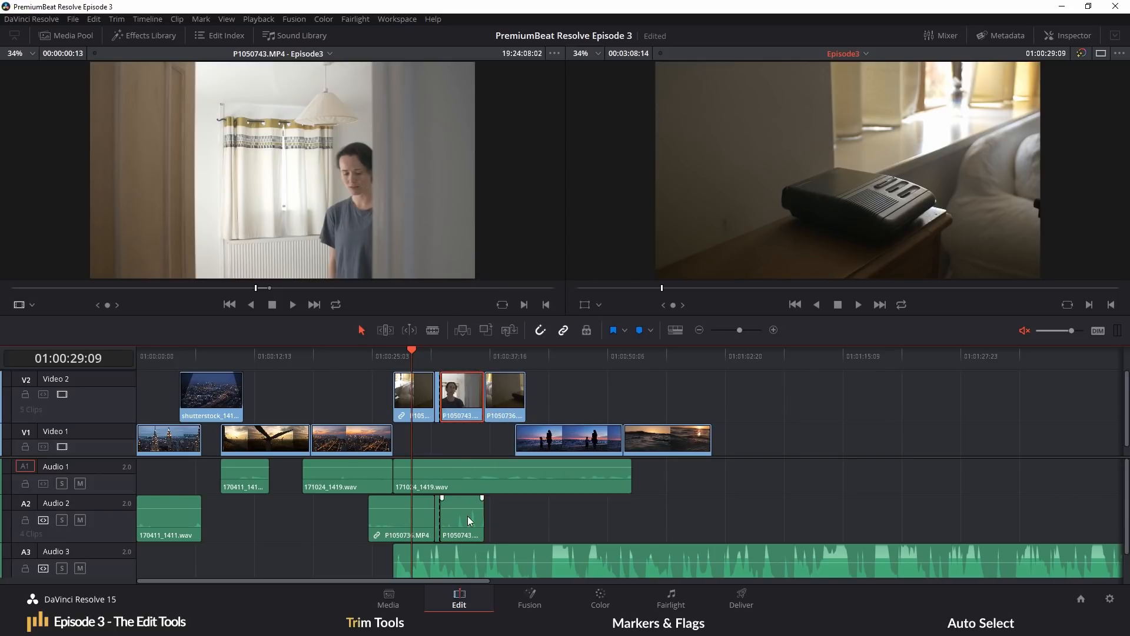
right_click(461, 518)
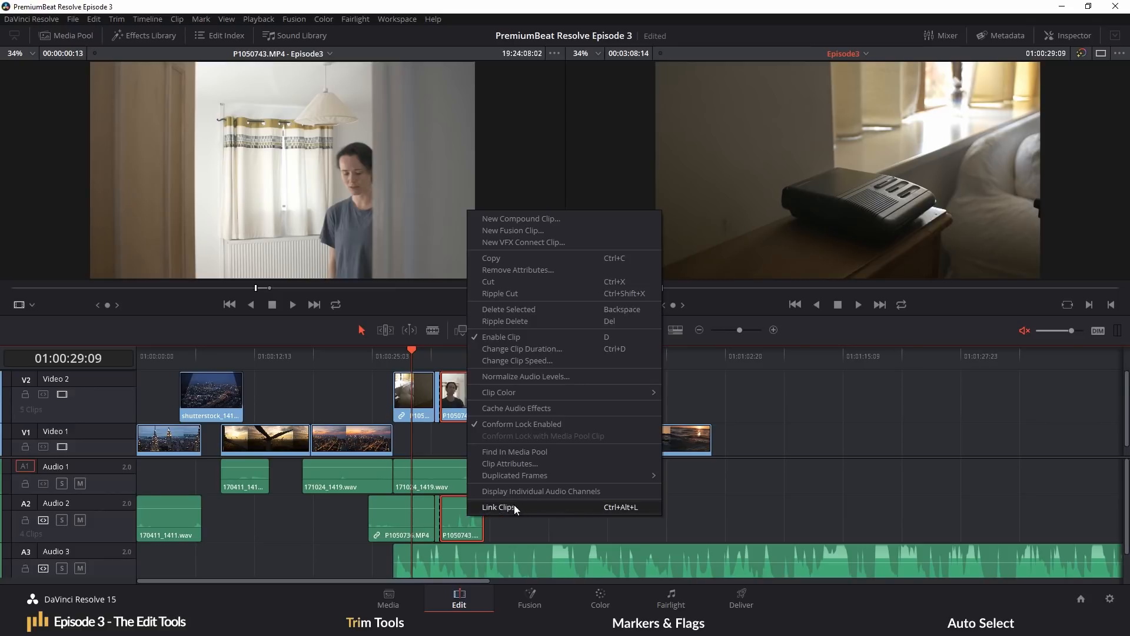
left_click(497, 506)
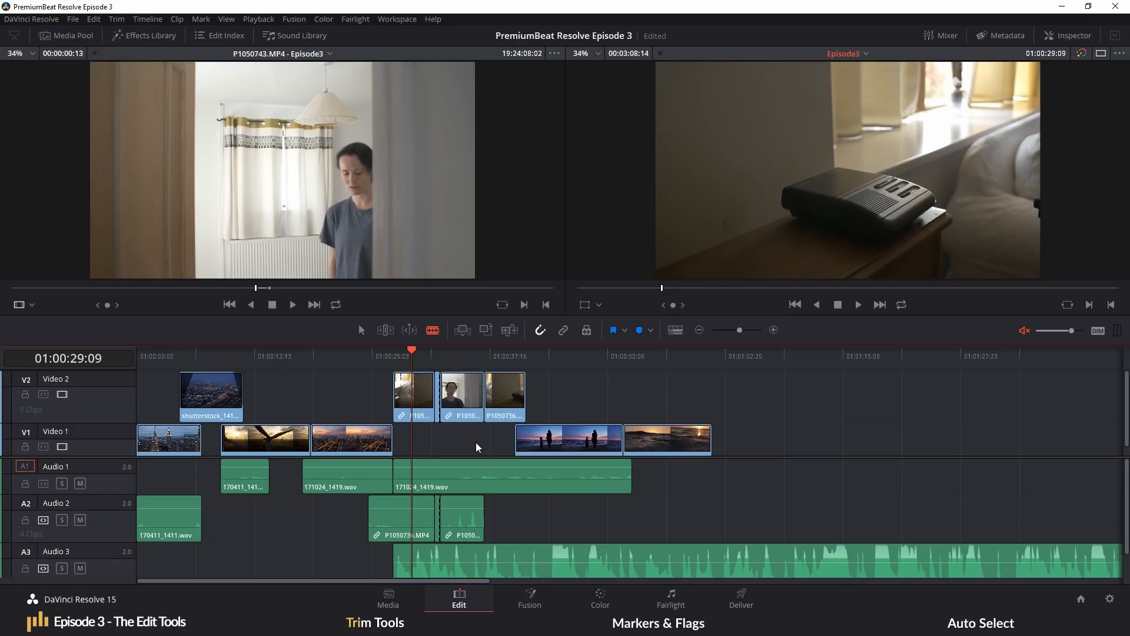
left_click(492, 518)
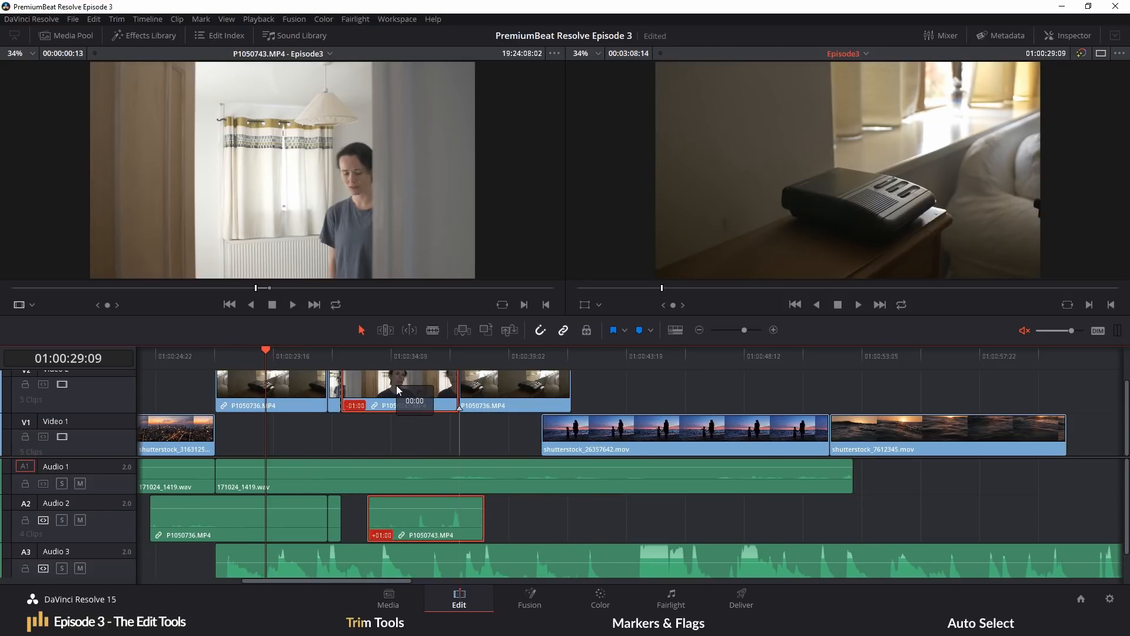
mouse_move(410, 433)
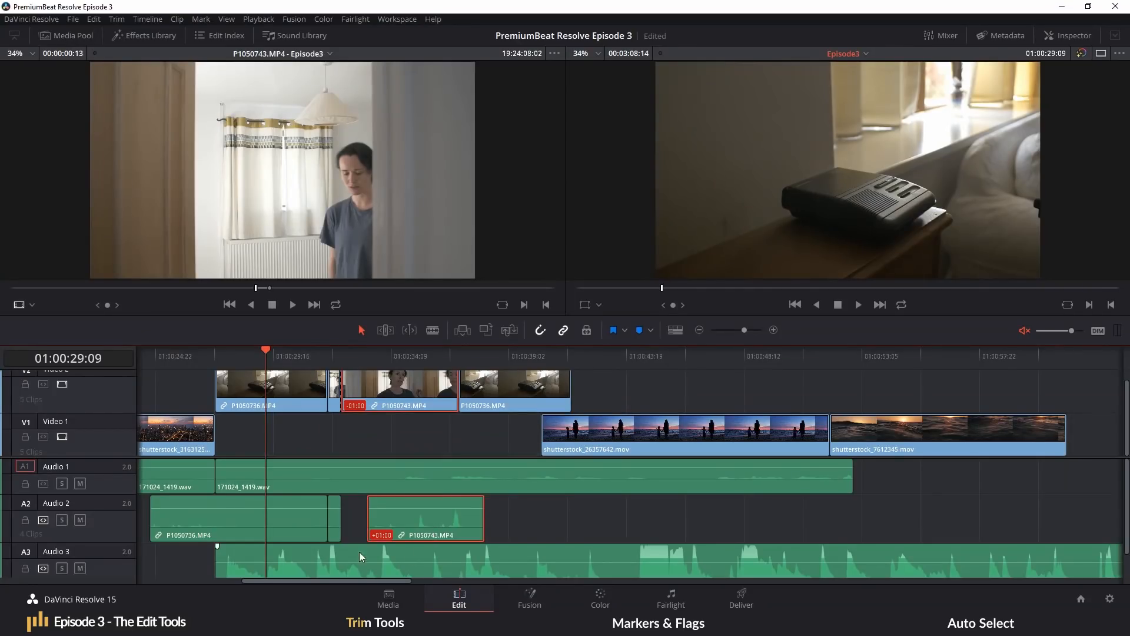
mouse_move(551, 385)
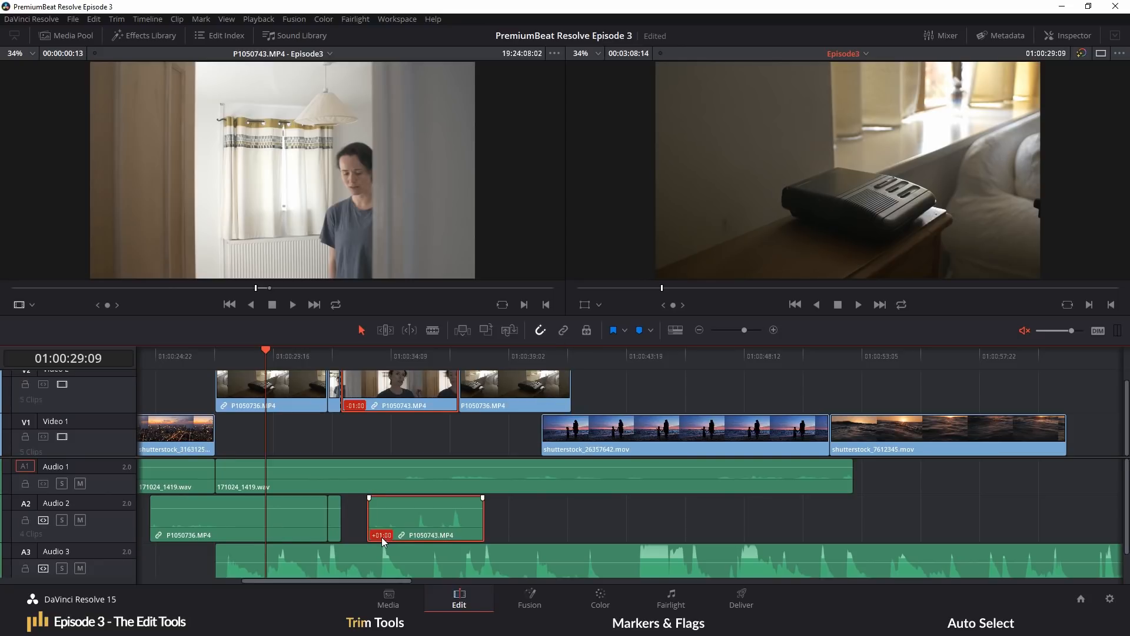
mouse_move(386, 543)
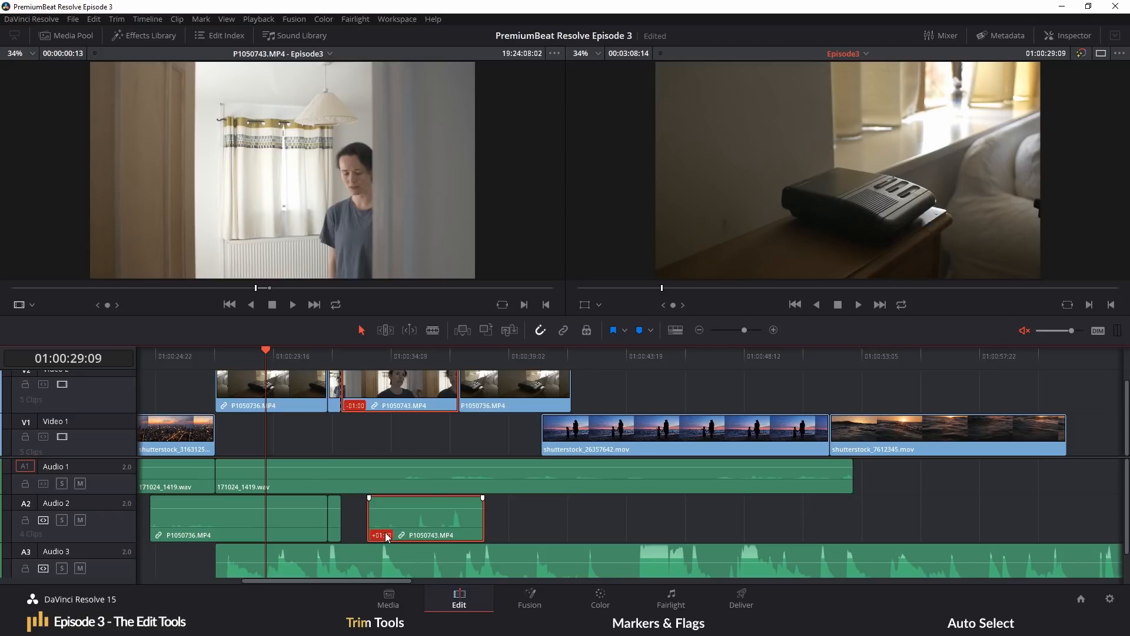
- Slide the A2 P1050743 audio back into sync with its video, closing the gap
left_click_drag(386, 537, 482, 536)
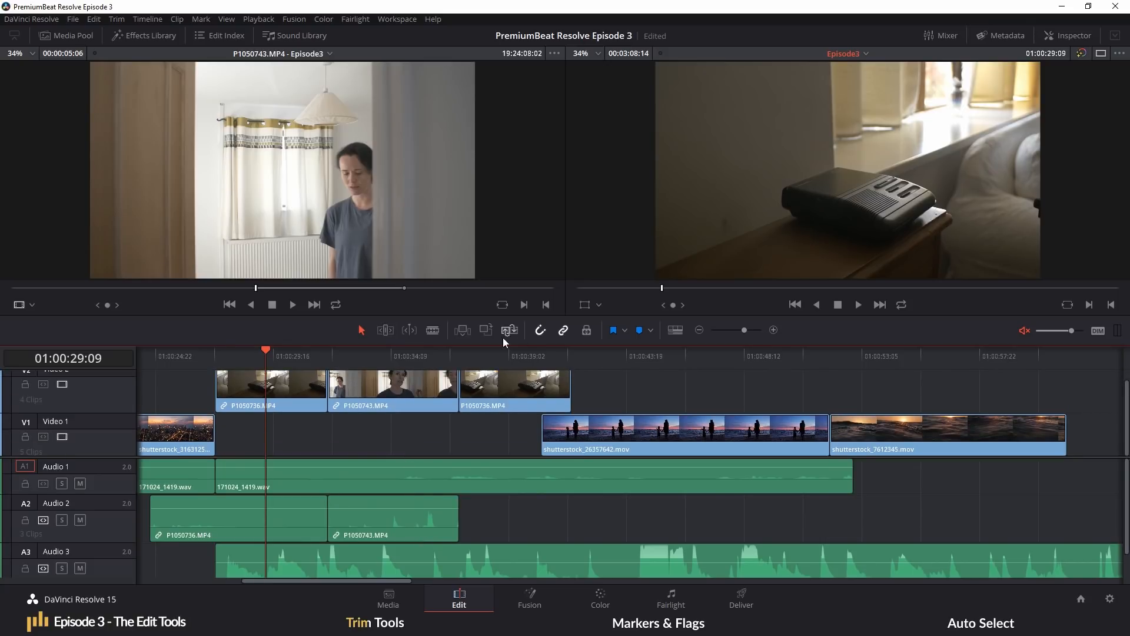
- Enter Trim Edit mode and select the cut between P1050743 and P1050736 on Video 2
left_click(385, 329)
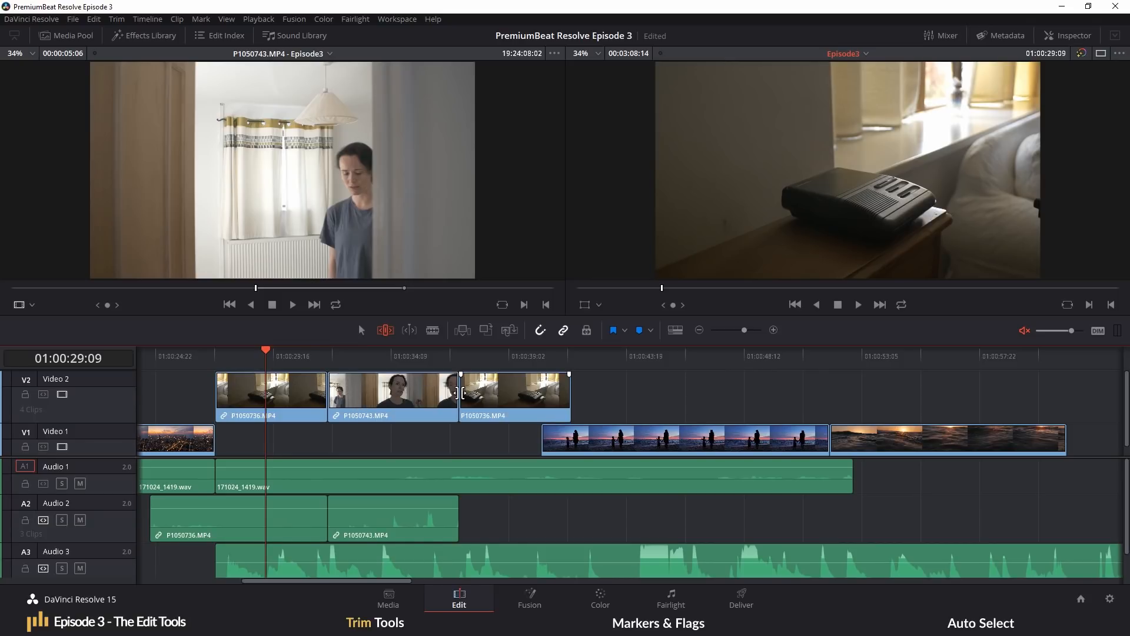
left_click(394, 395)
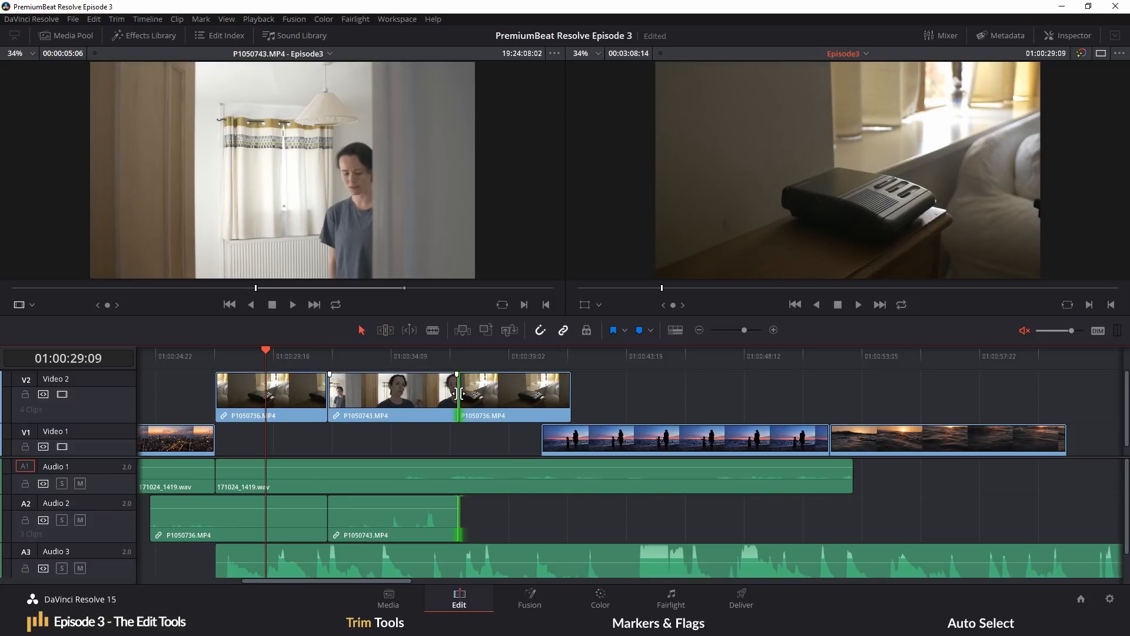
- Trim P1050743's end shorter and close the gap before it without moving neighbouring clips
left_click(385, 330)
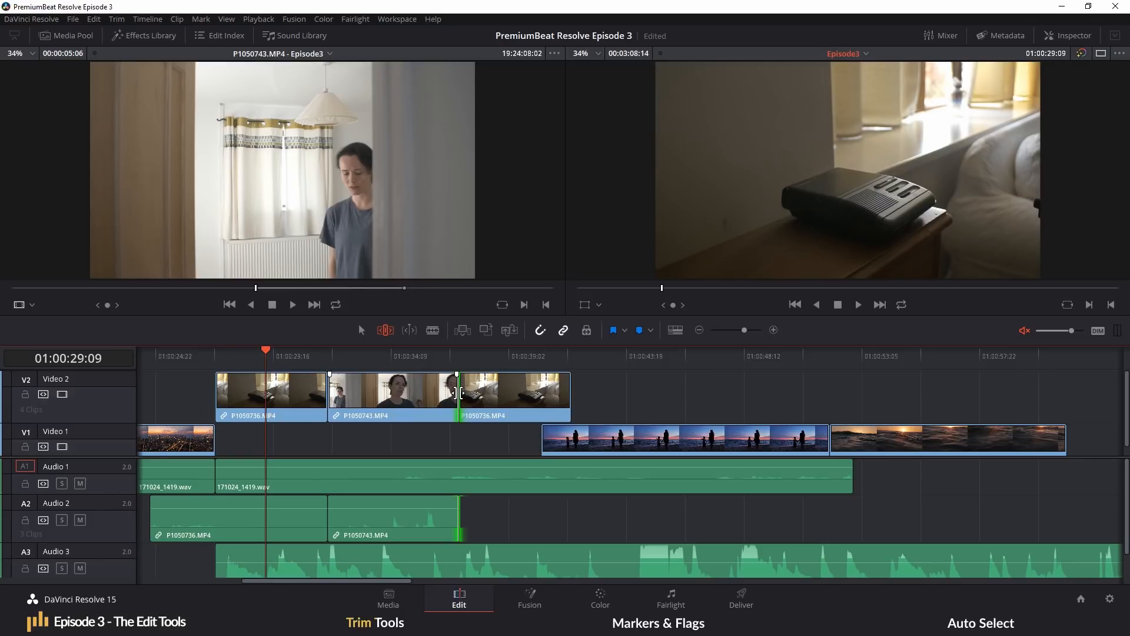
left_click_drag(472, 394, 506, 393)
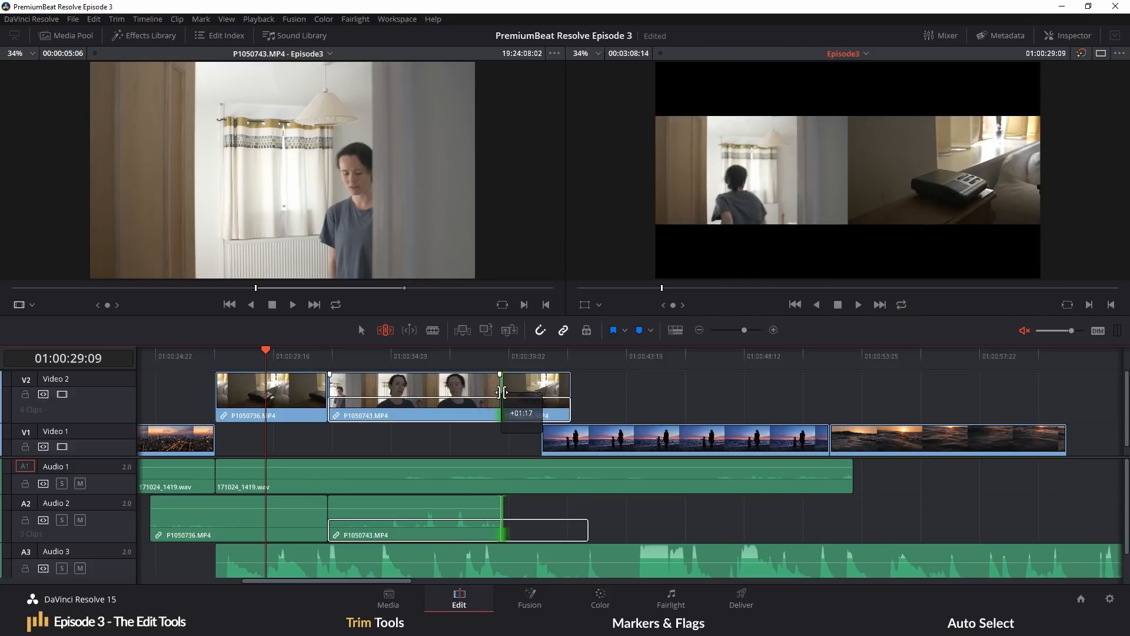
left_click_drag(501, 391, 404, 391)
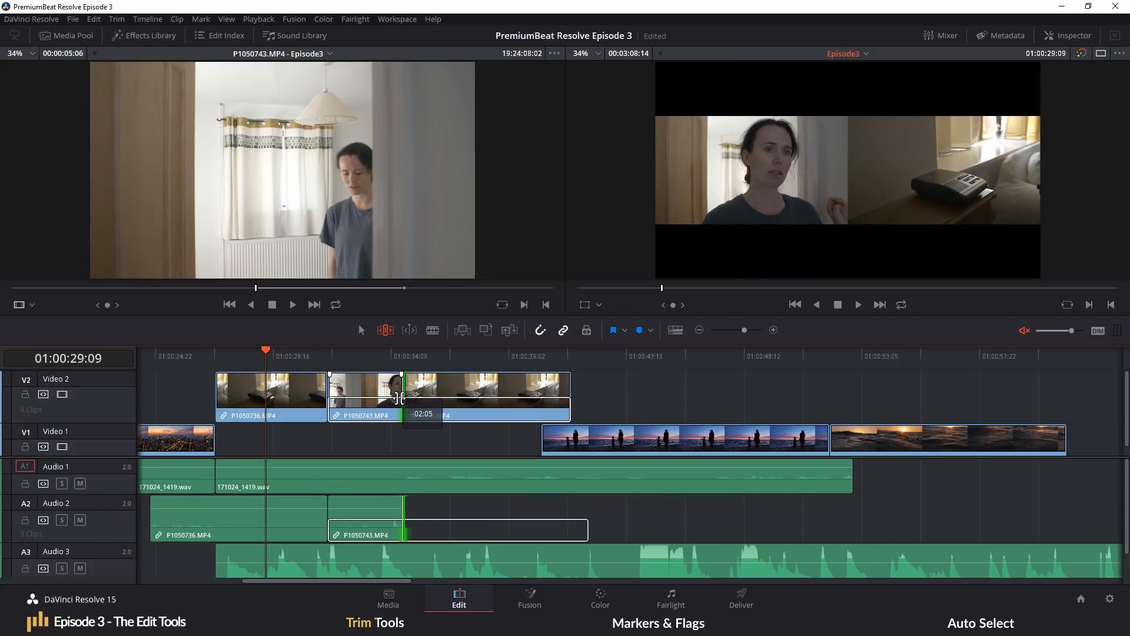
left_click_drag(402, 399, 465, 399)
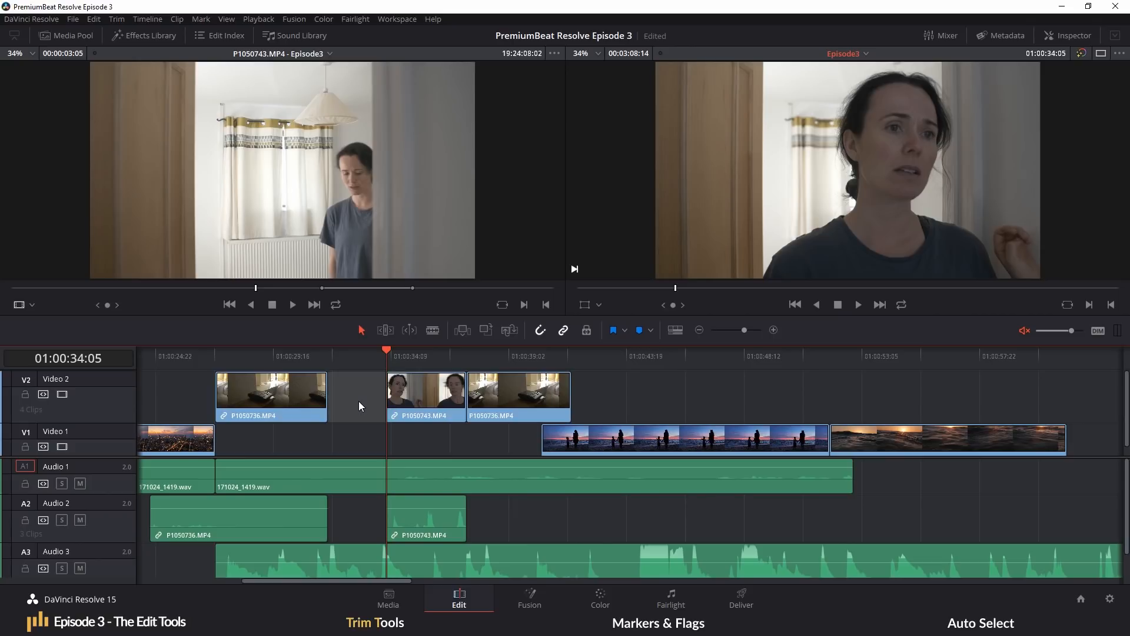
left_click_drag(325, 396, 387, 397)
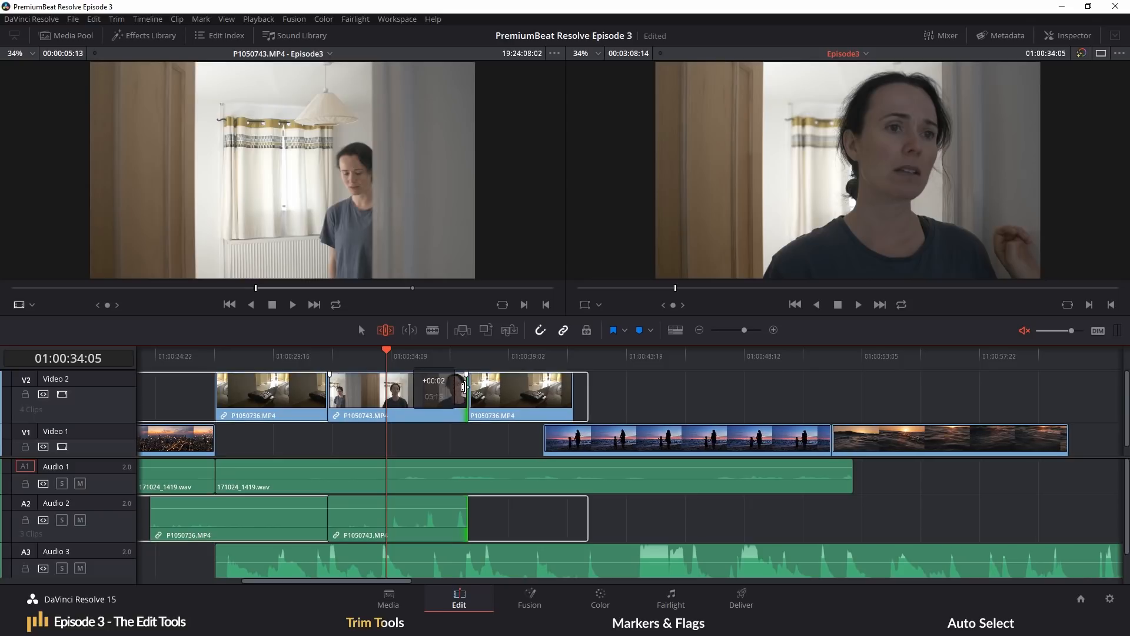
- Ripple-extend P1050743 pushing later clips along, then ripple-trim the Video 1 silhouette clip shorter
left_click_drag(461, 390, 513, 390)
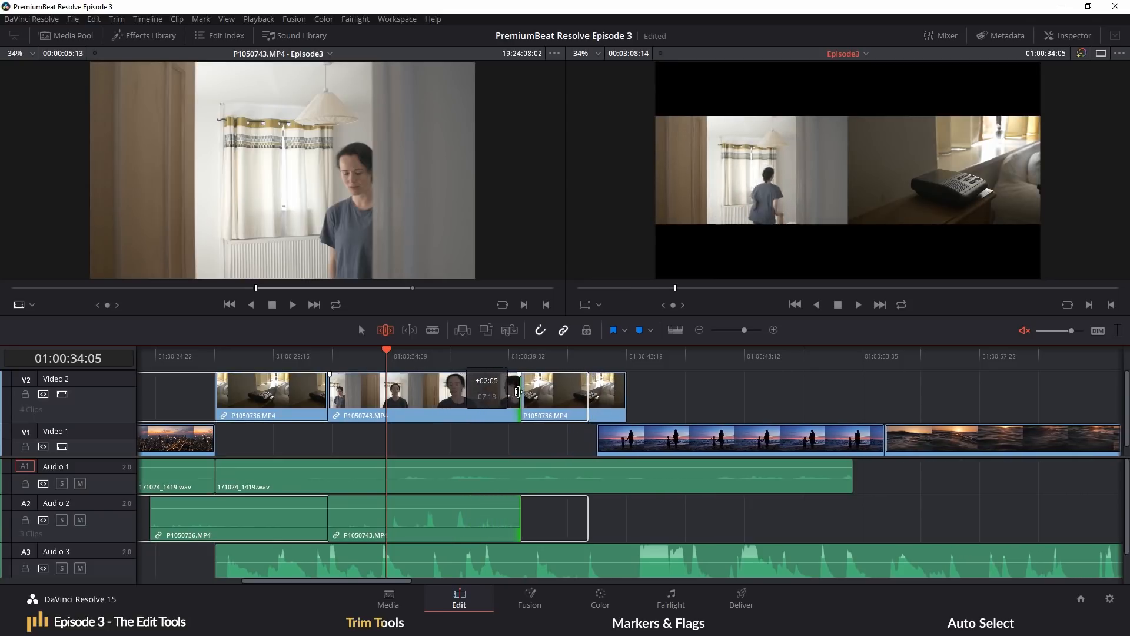
left_click_drag(515, 391, 519, 396)
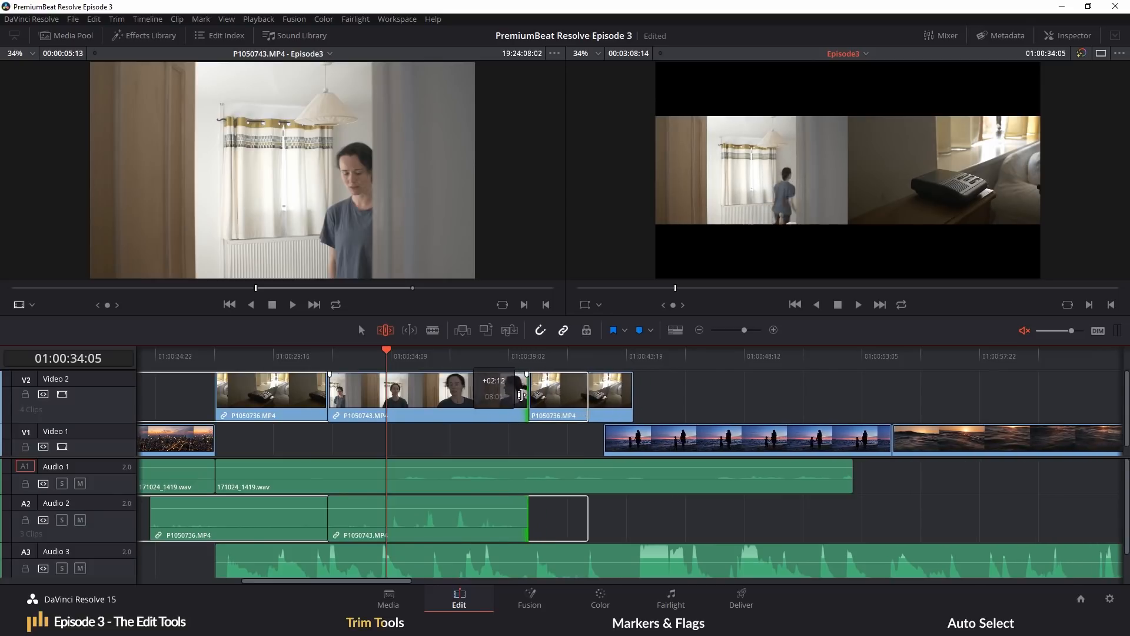
left_click_drag(522, 395, 479, 396)
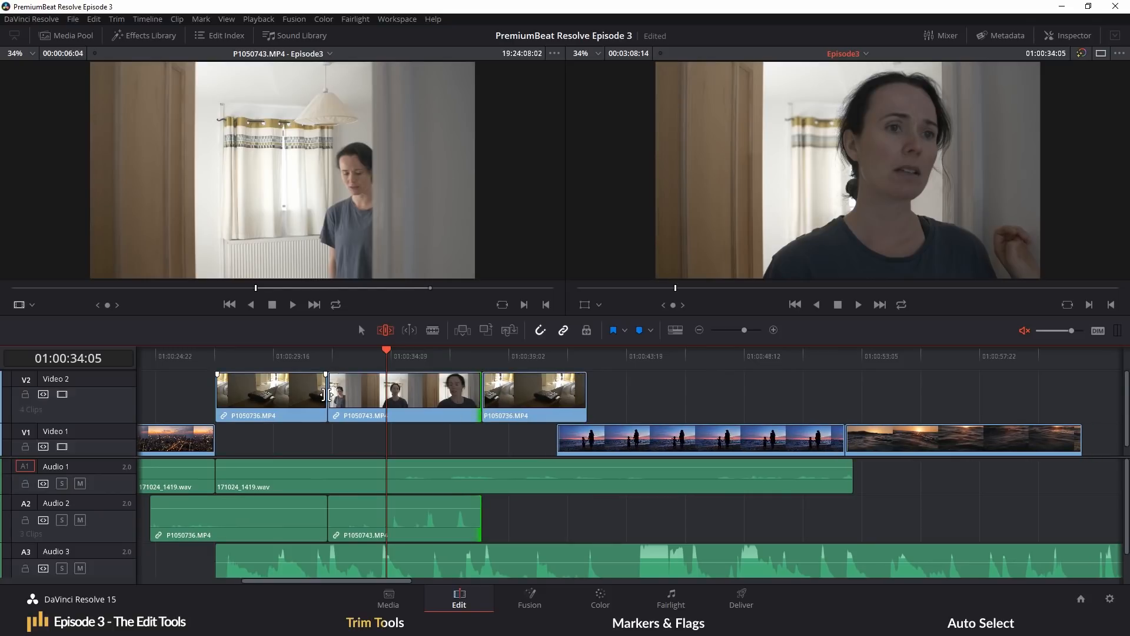
left_click_drag(329, 395, 383, 396)
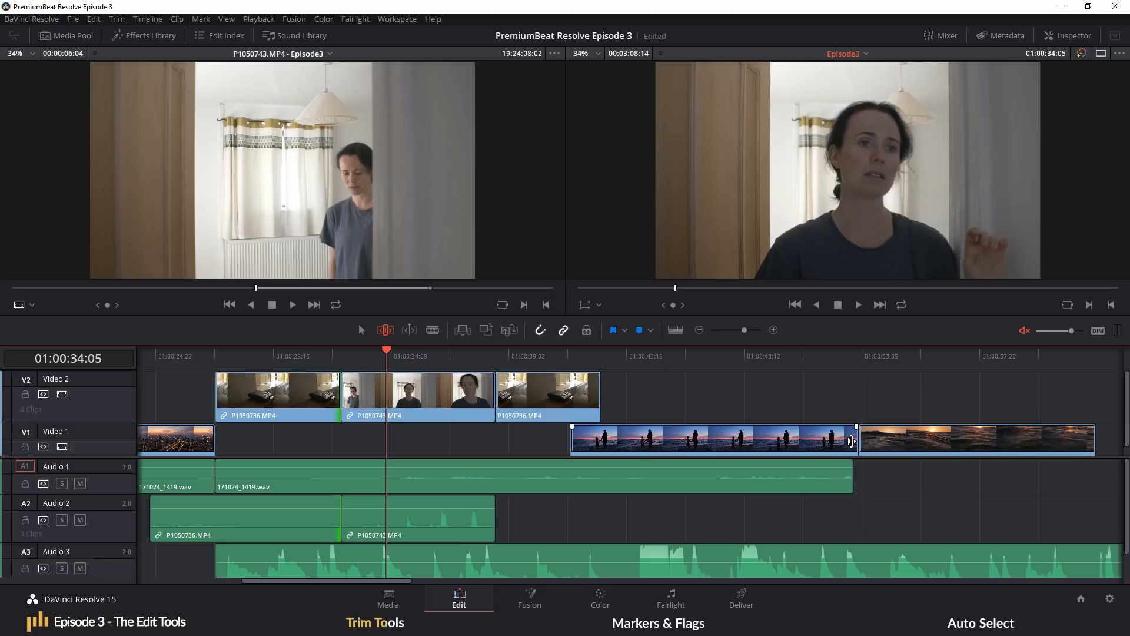
left_click_drag(850, 439, 739, 440)
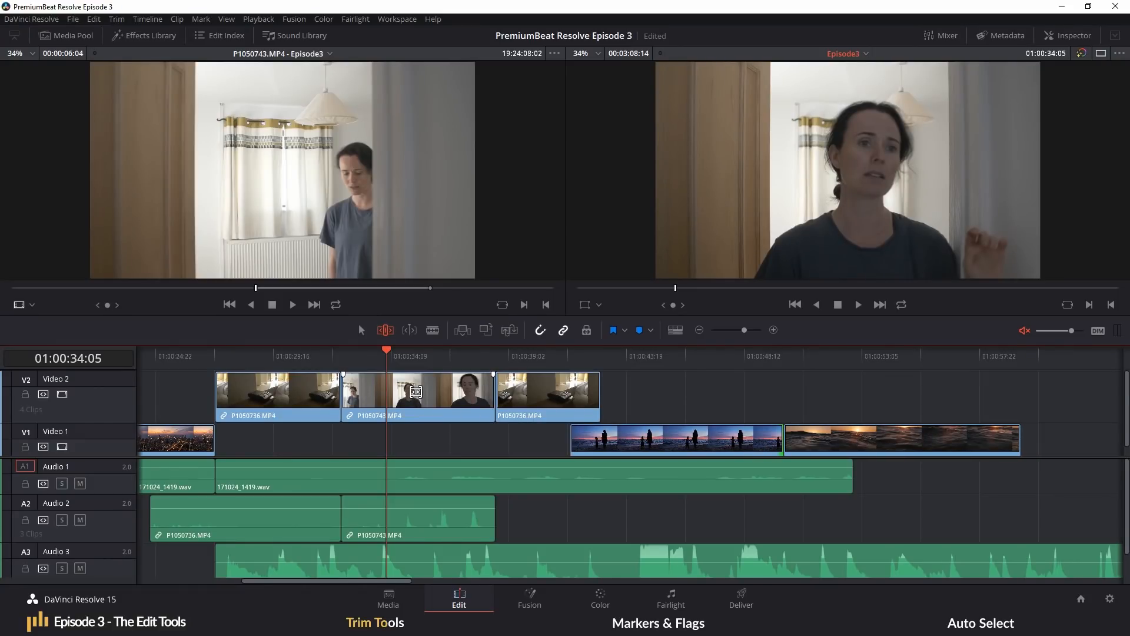
- Slip P1050743's footage back and forth, keeping its timeline position and length
left_click(416, 395)
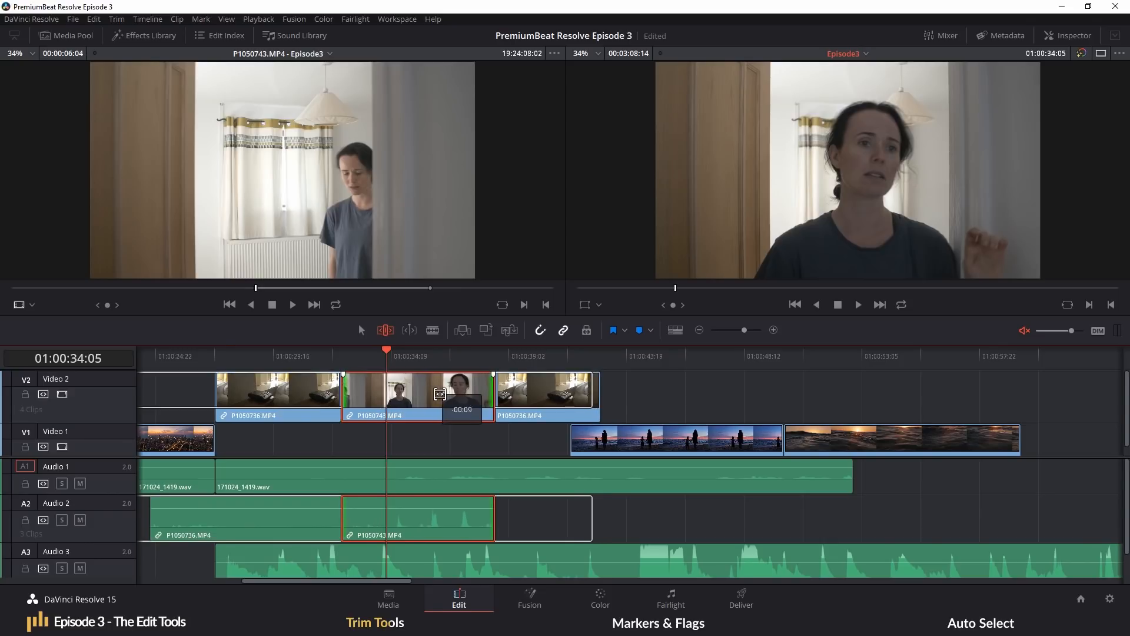
left_click_drag(465, 394, 432, 393)
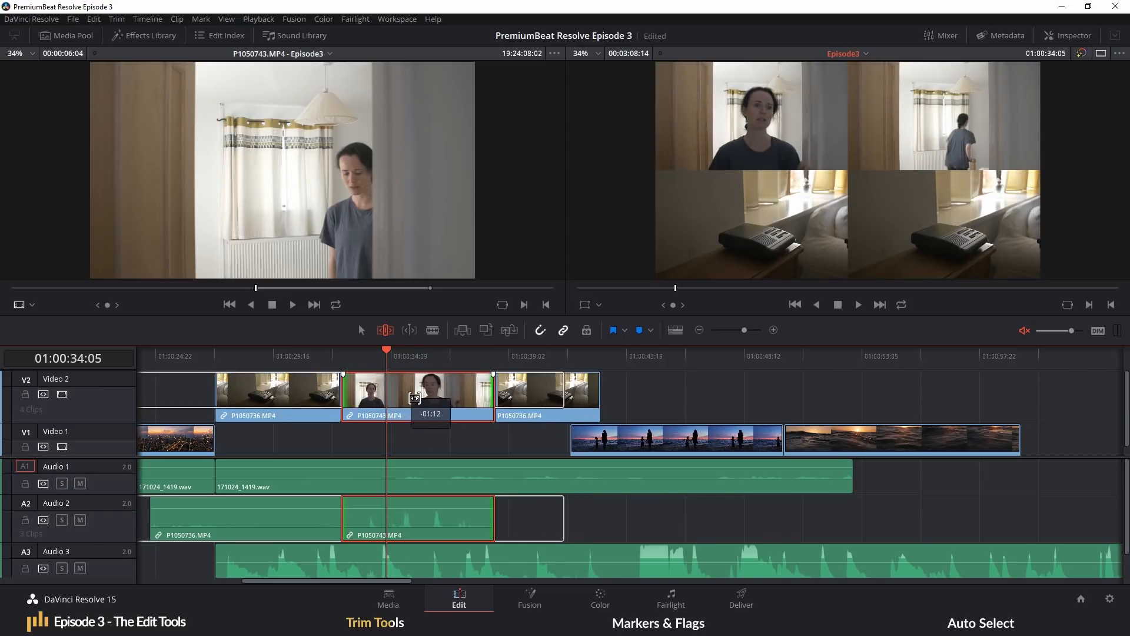
left_click_drag(429, 400, 462, 401)
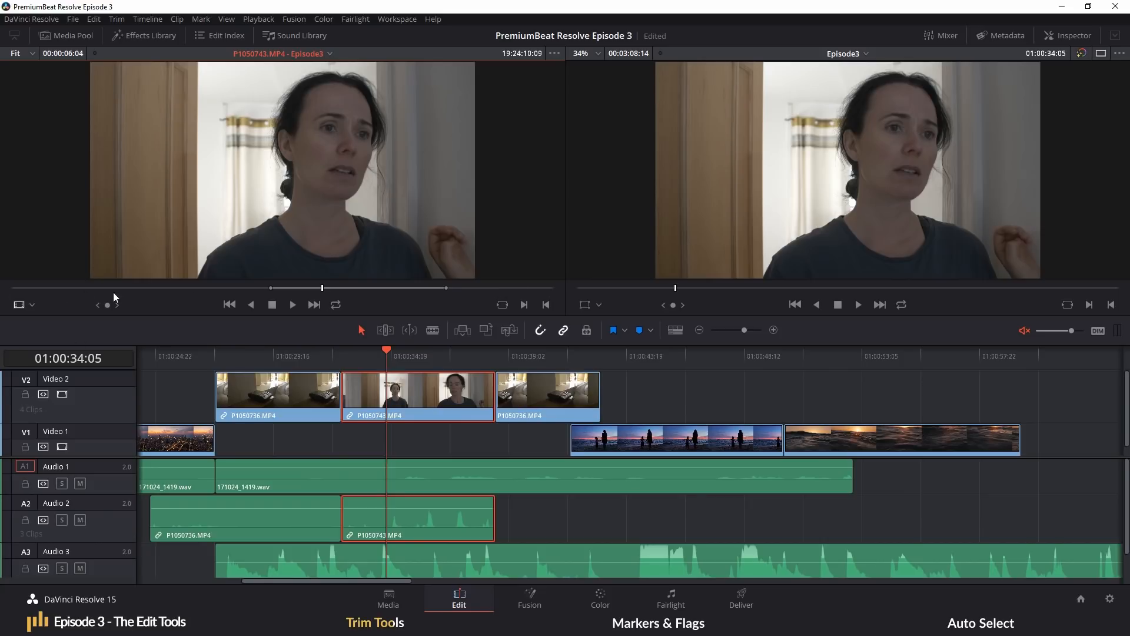
mouse_move(426, 393)
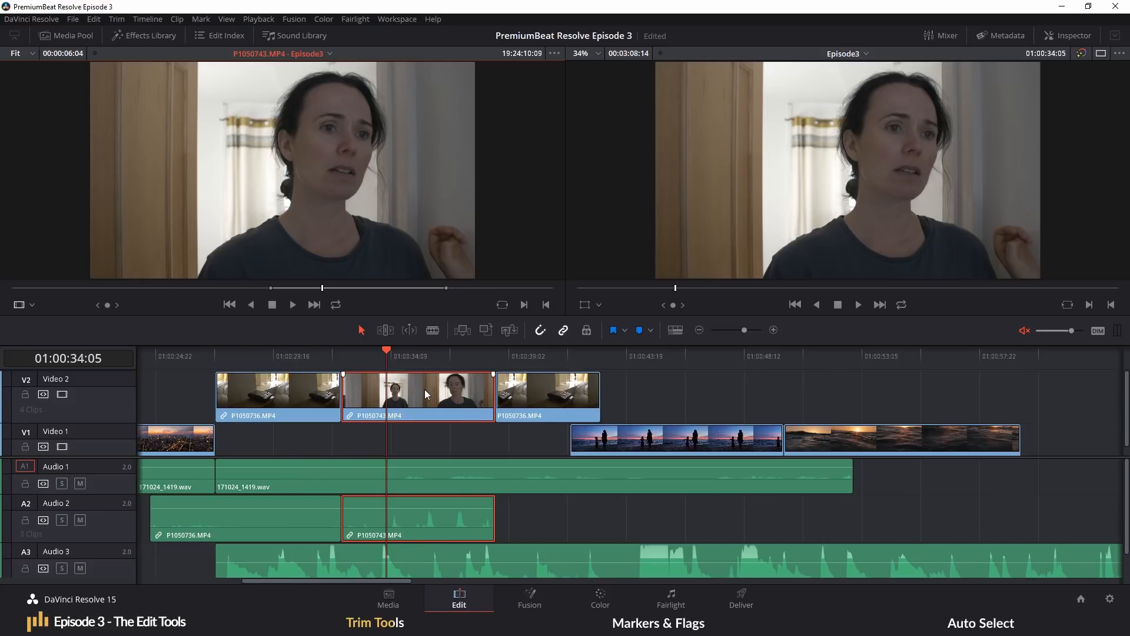
left_click(385, 330)
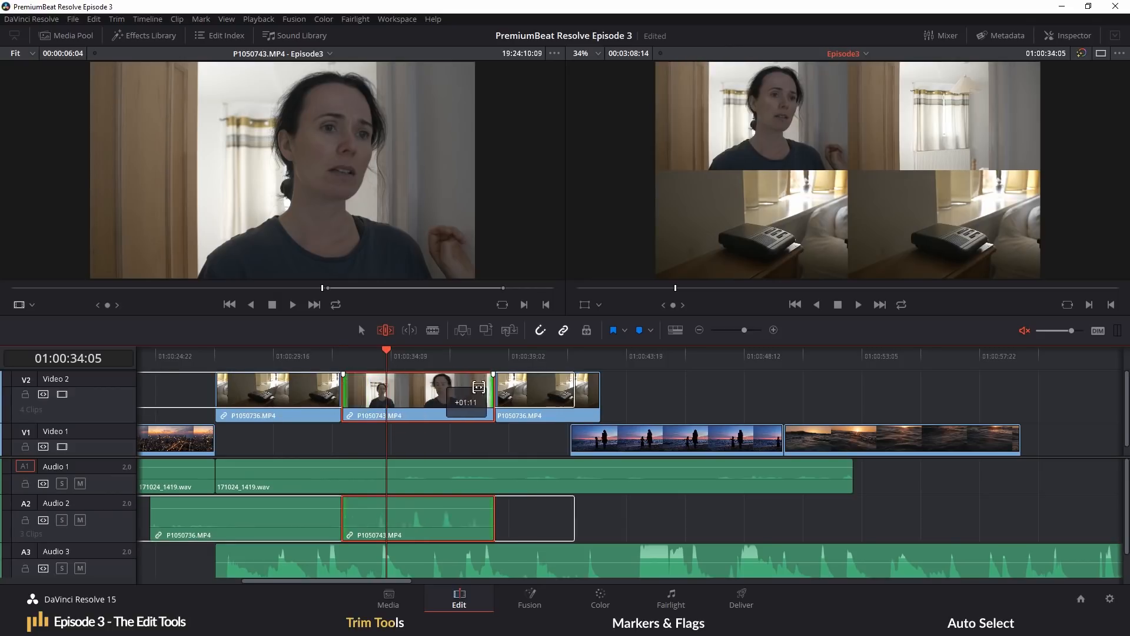
left_click_drag(493, 390, 505, 389)
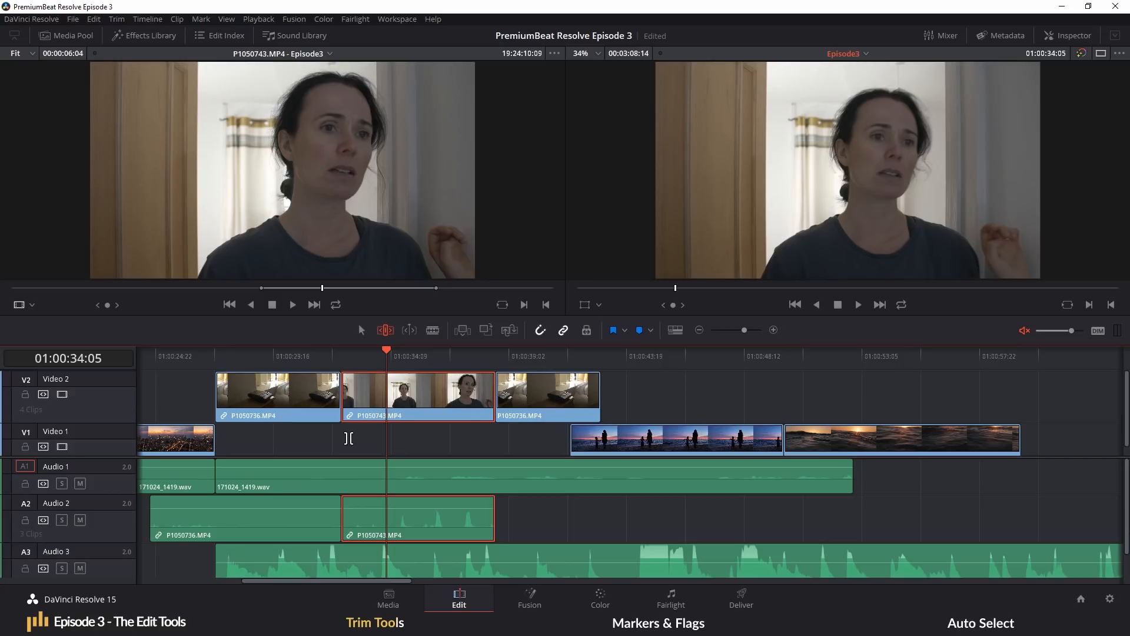
mouse_move(406, 414)
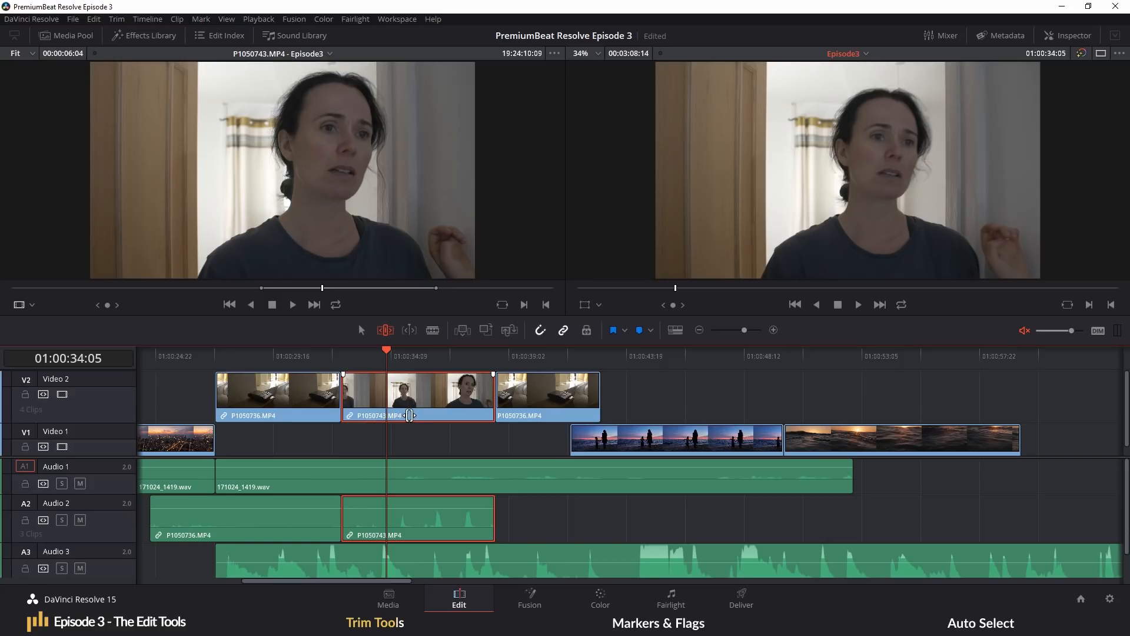
- In Timeline View Options, make video tracks taller and audio tracks thinner, nudging P1050743 later on Video 2
left_click(675, 329)
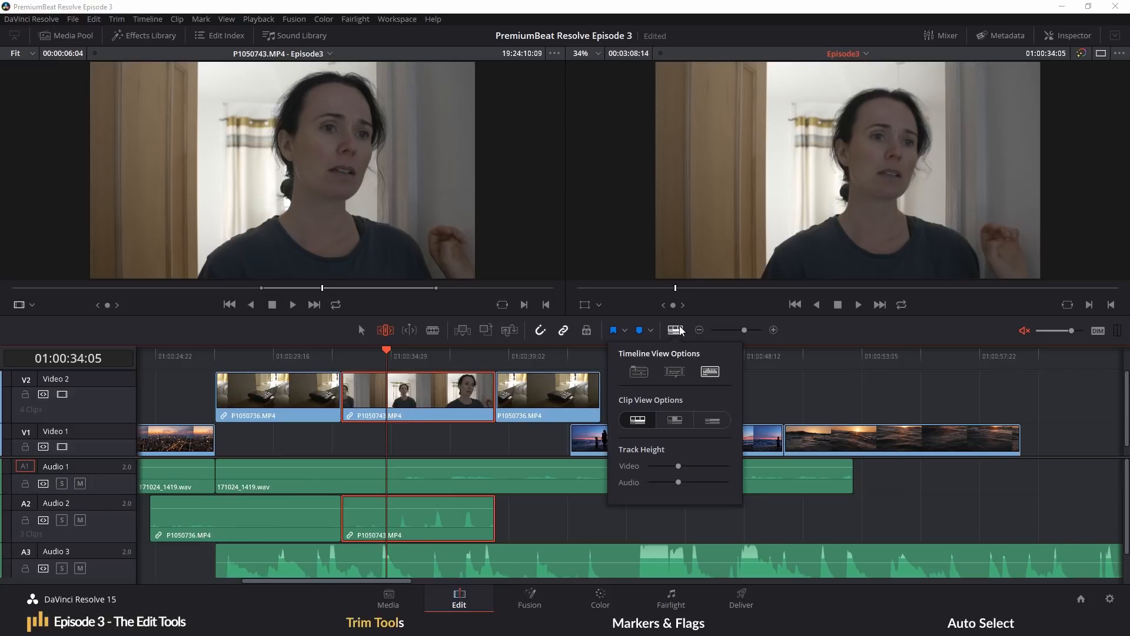
left_click(712, 419)
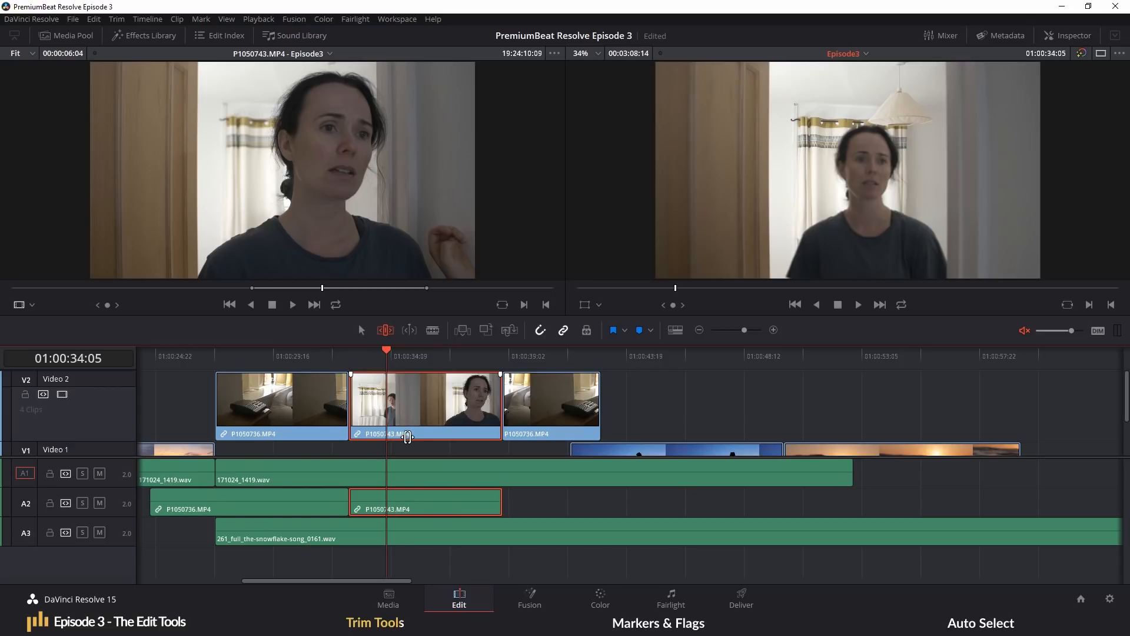
left_click_drag(501, 403, 462, 404)
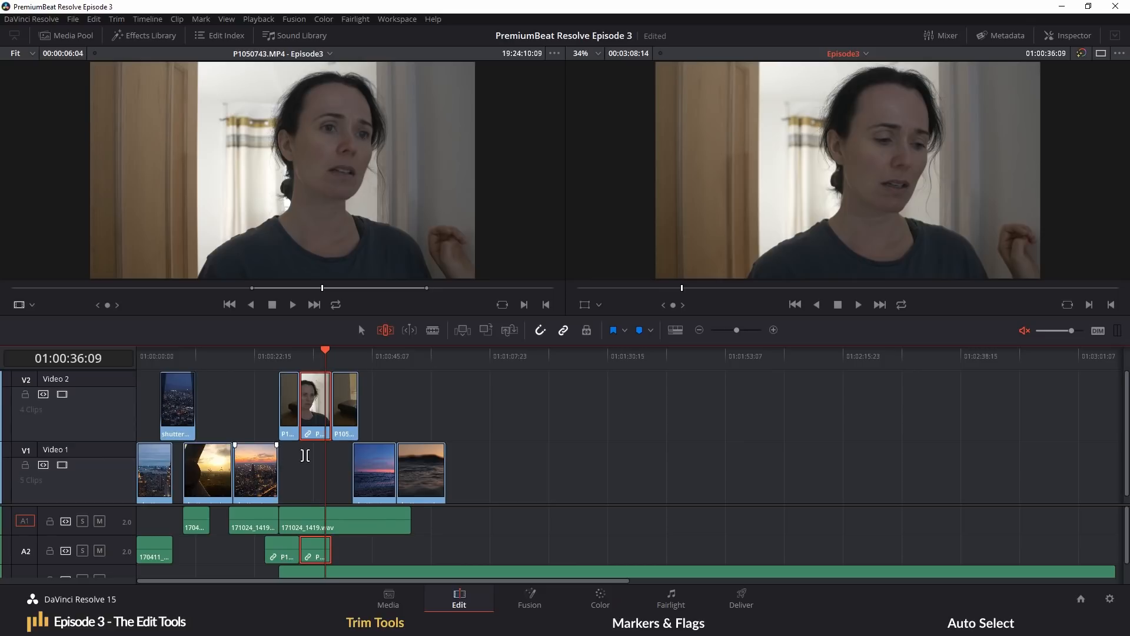
mouse_move(581, 372)
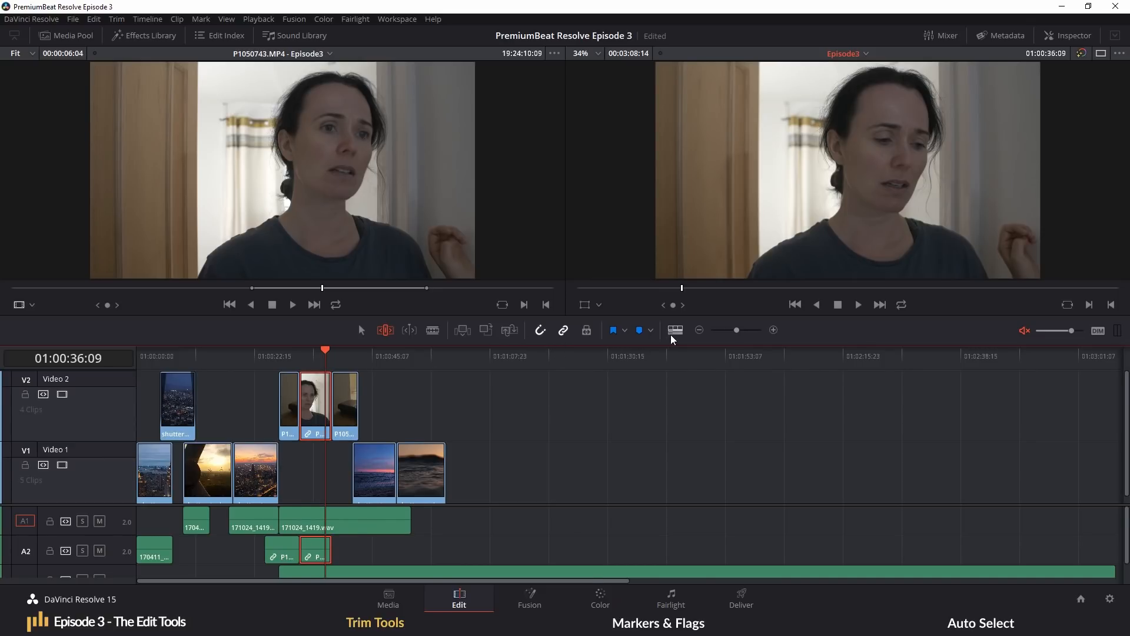
left_click(676, 329)
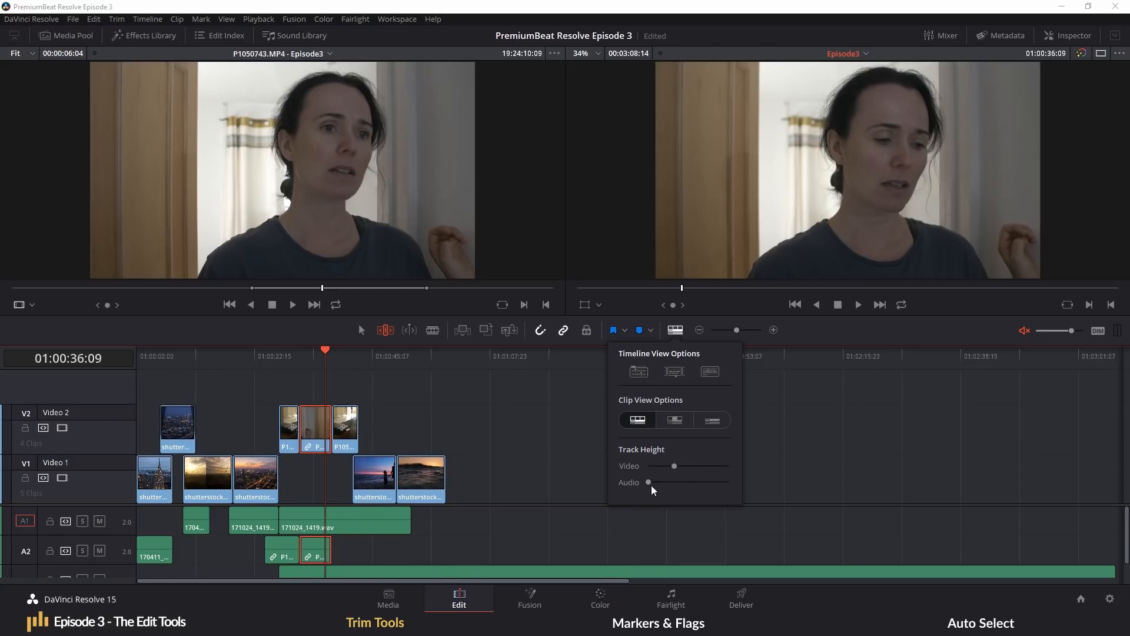
left_click(710, 371)
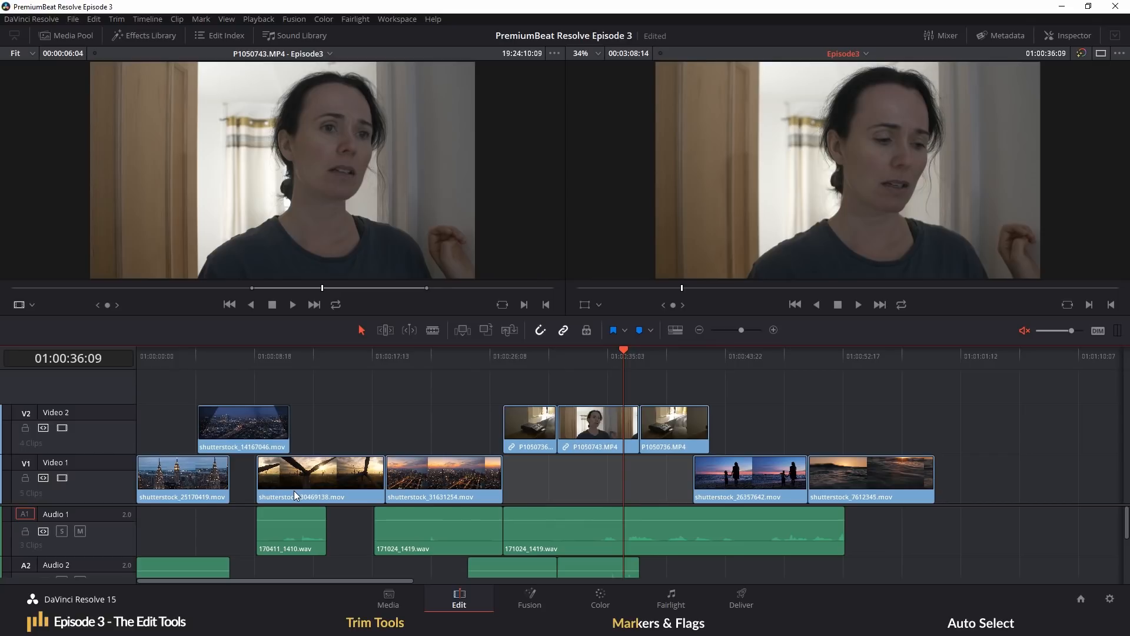
- Mark the clip at the playhead with a red marker named 'Increase Exposure'
left_click(598, 427)
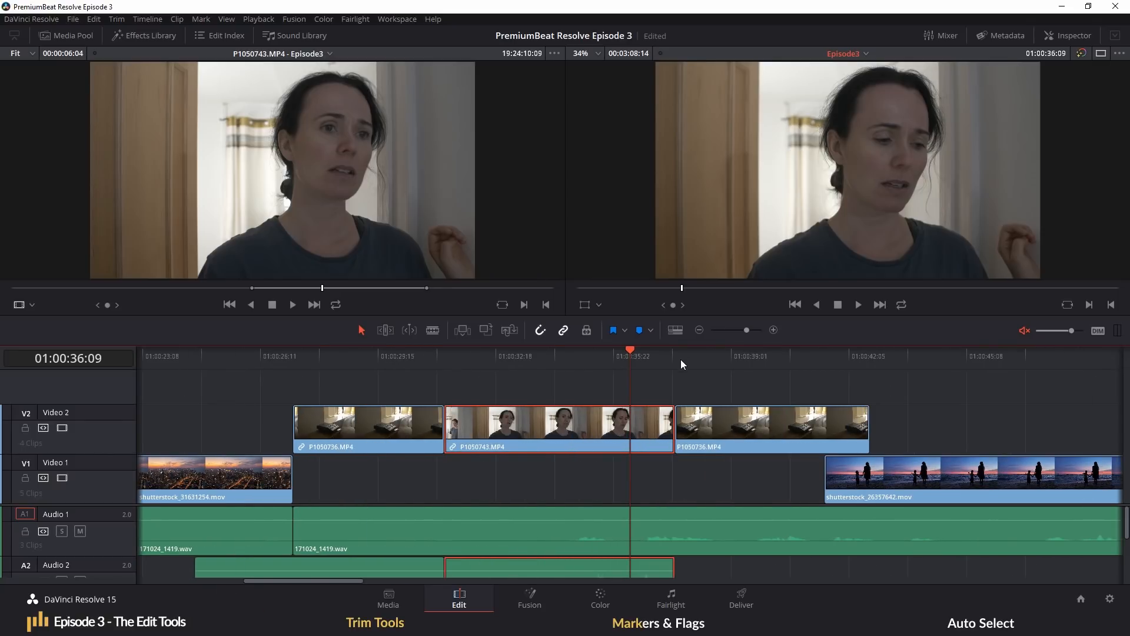
left_click(638, 329)
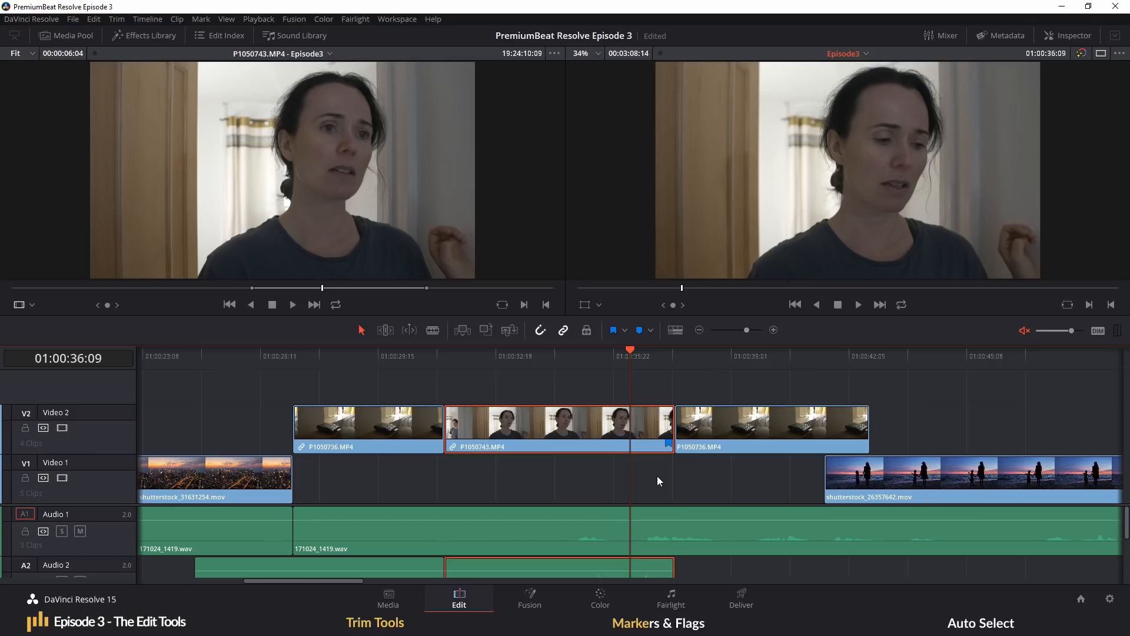
mouse_move(630, 440)
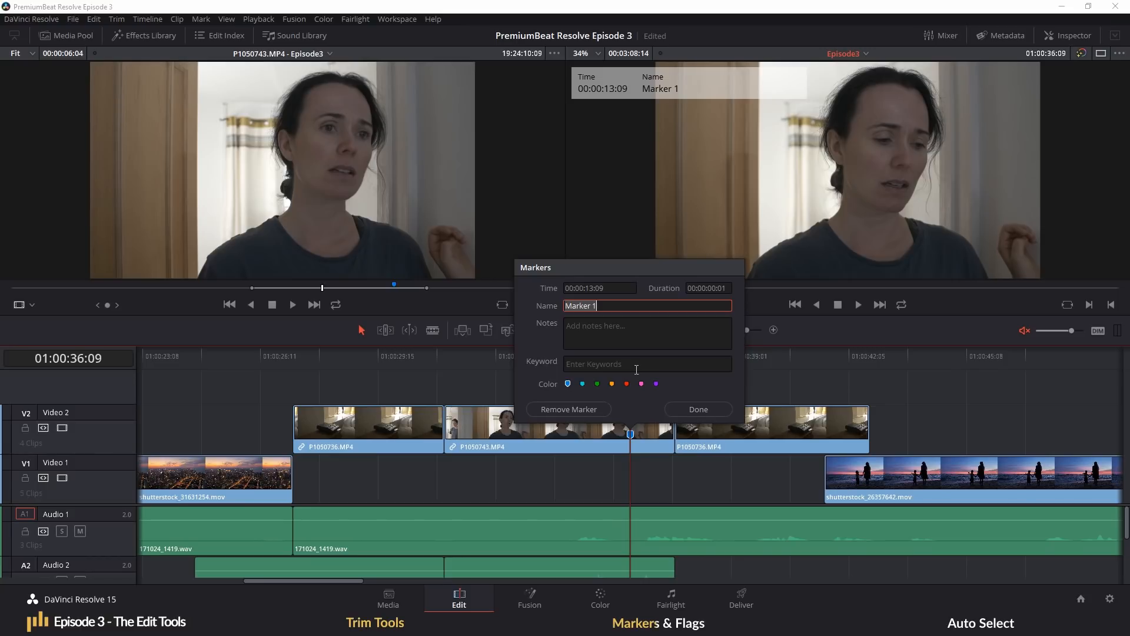
type("Increase")
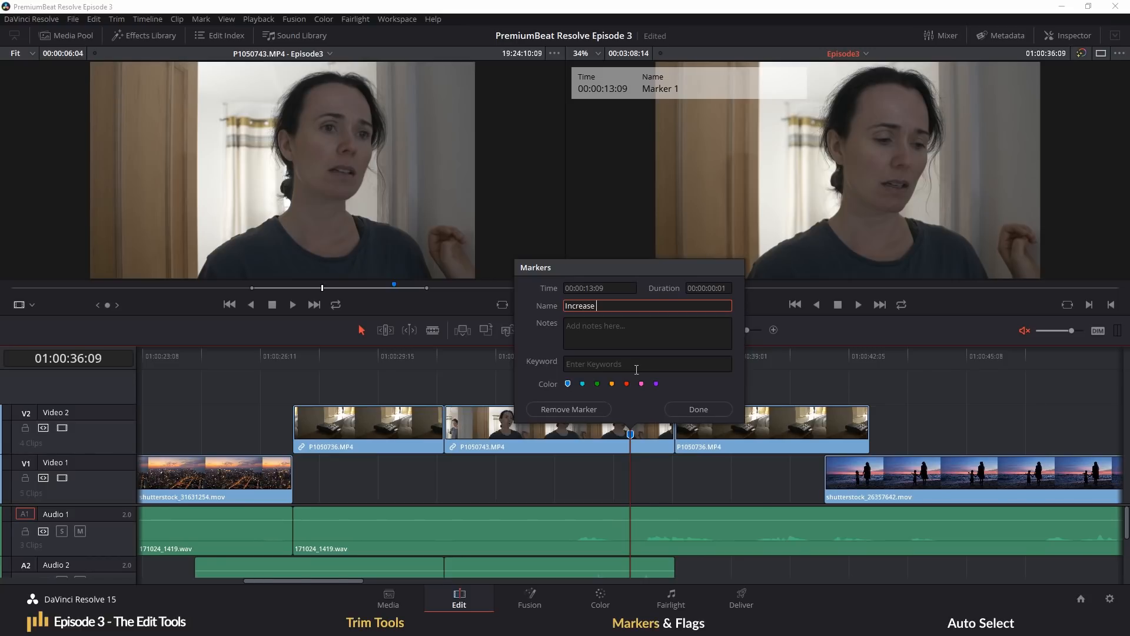
type("Exposure")
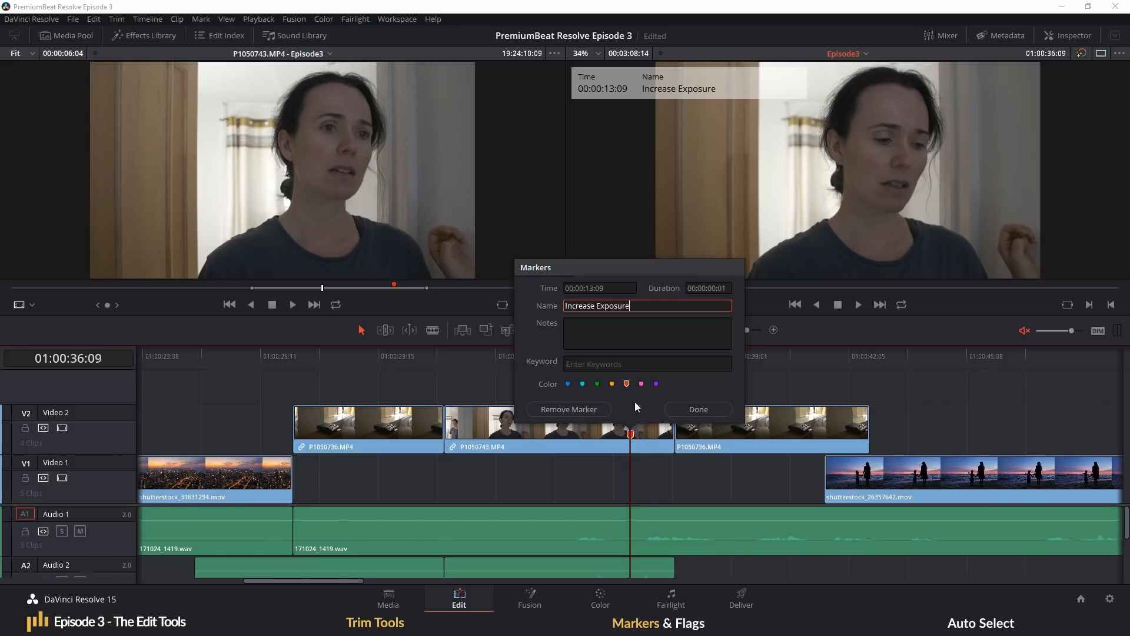
left_click(698, 410)
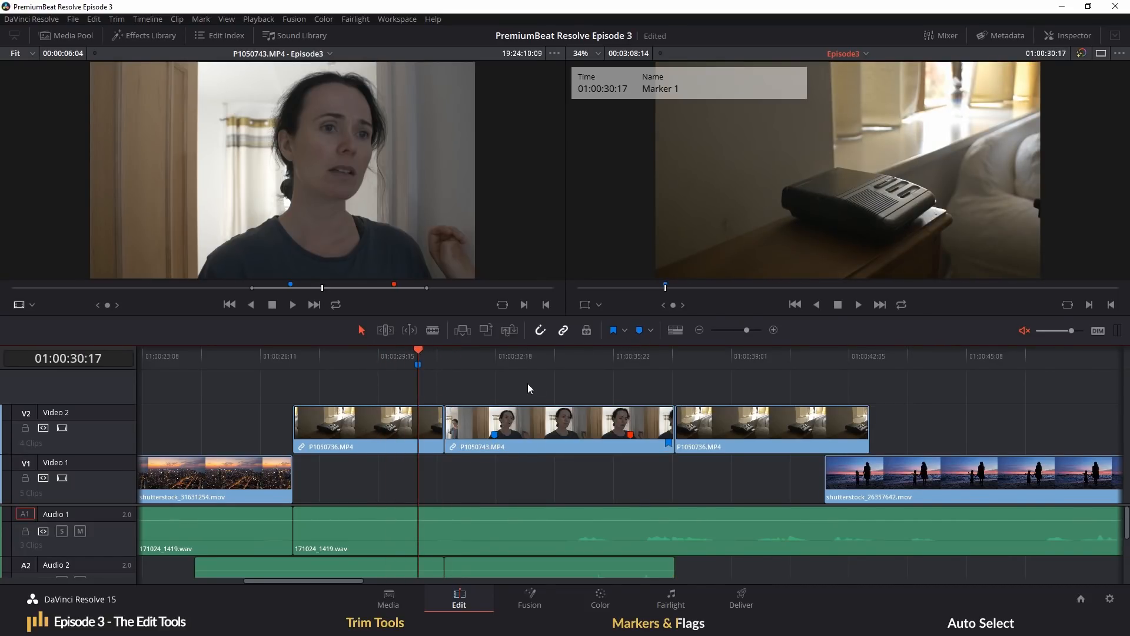
mouse_move(419, 368)
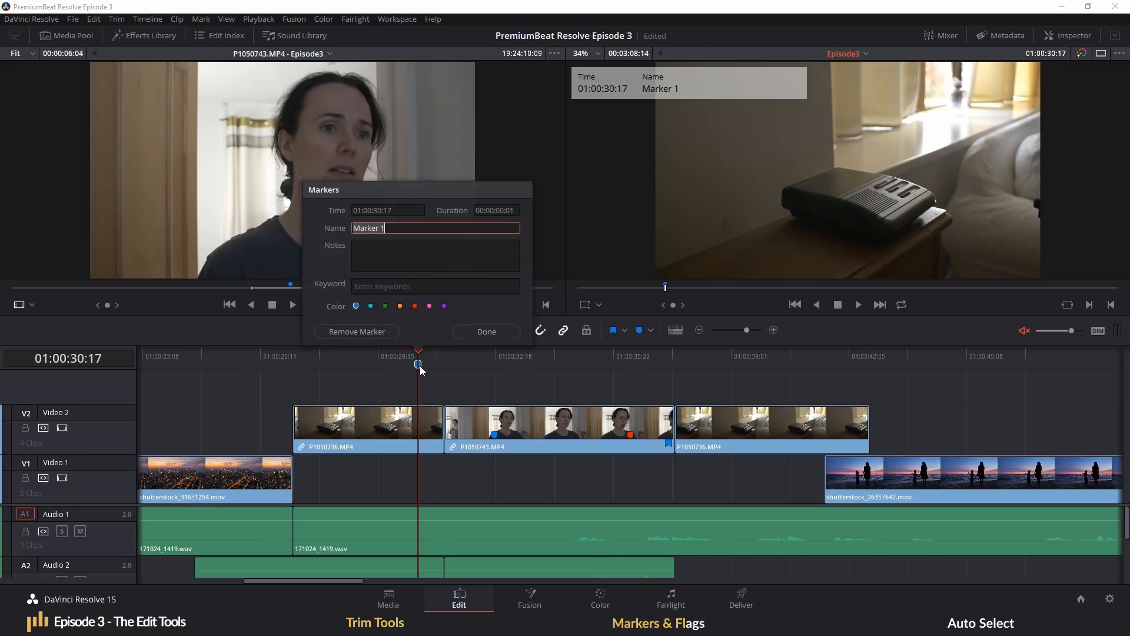
- Name the timeline marker 'Include footstep SFX'
type("Include footste")
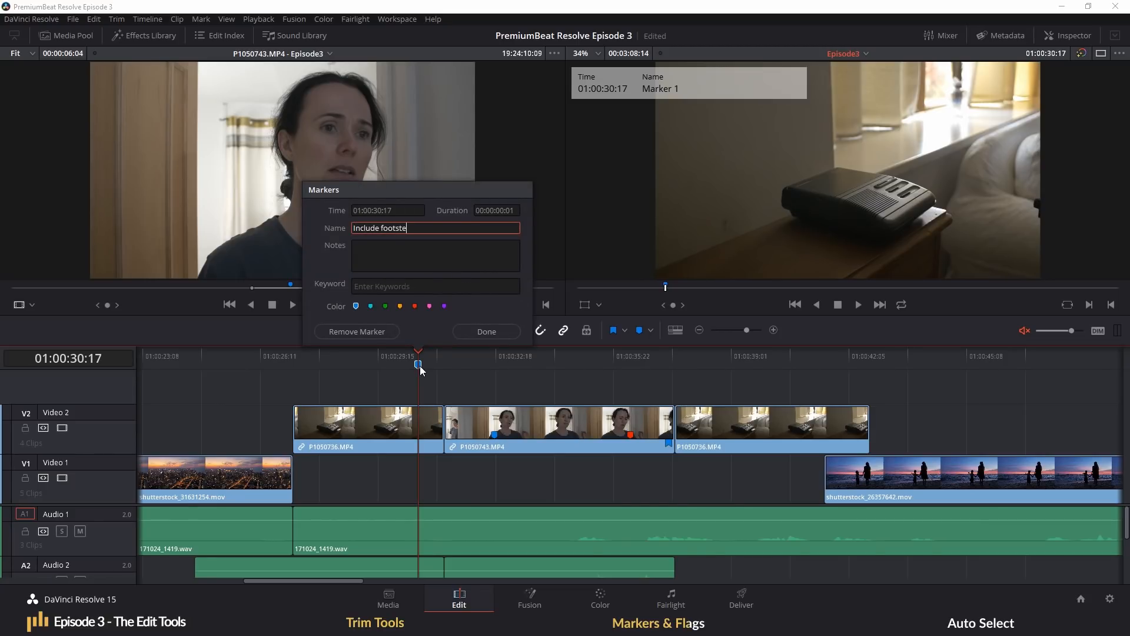
left_click(487, 332)
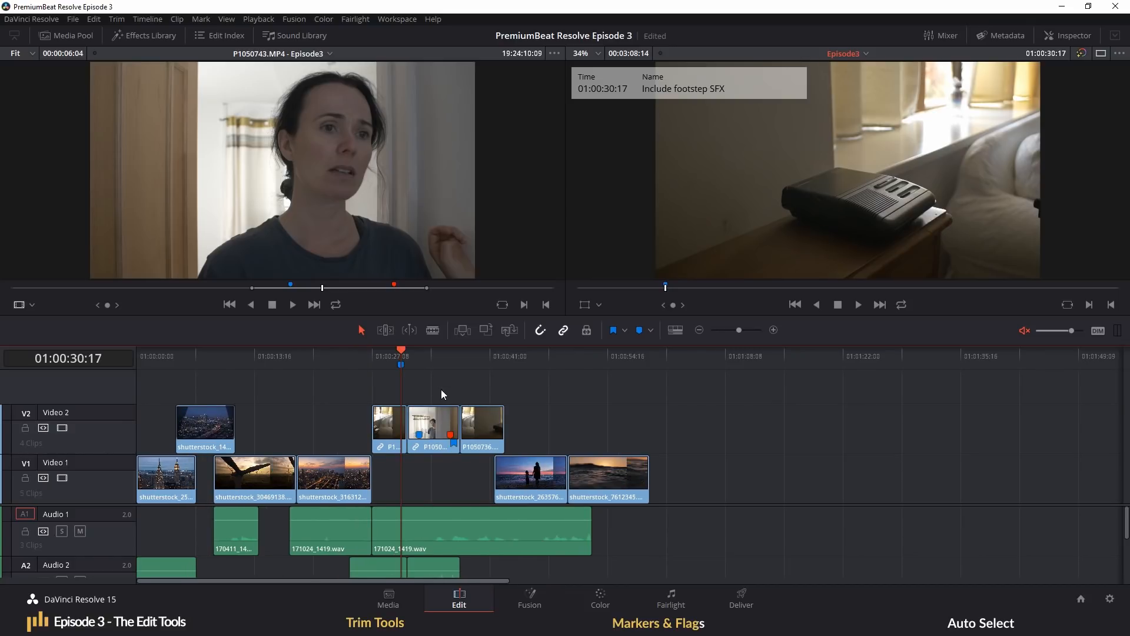
- Switch the timeline viewer to Annotations and start drawing on the frame
left_click(598, 304)
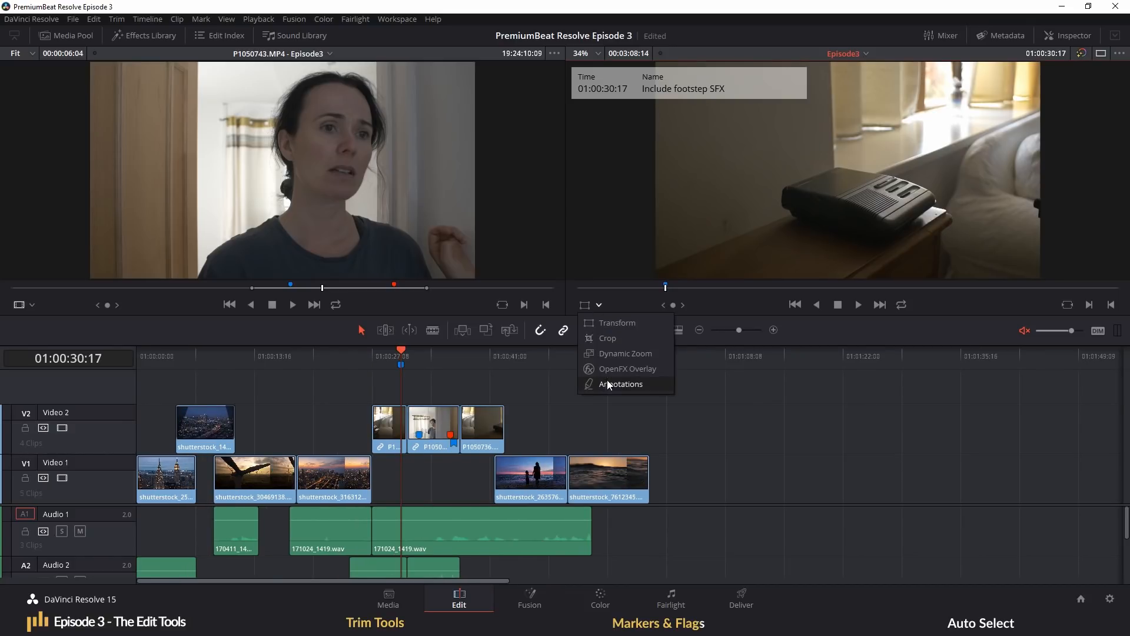
left_click(620, 383)
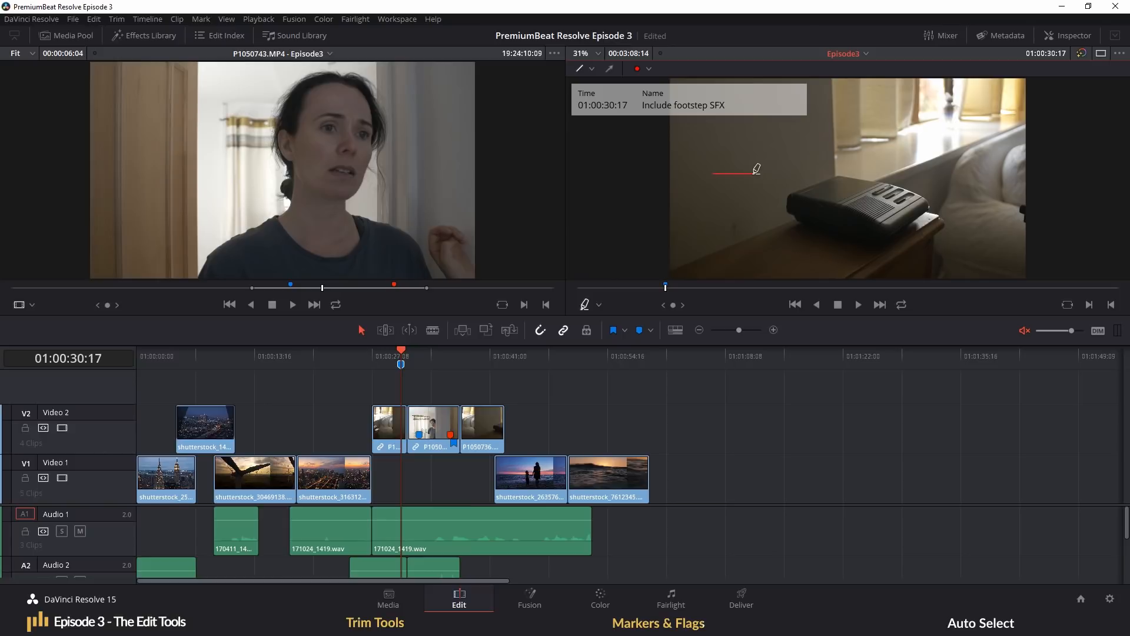
left_click(303, 624)
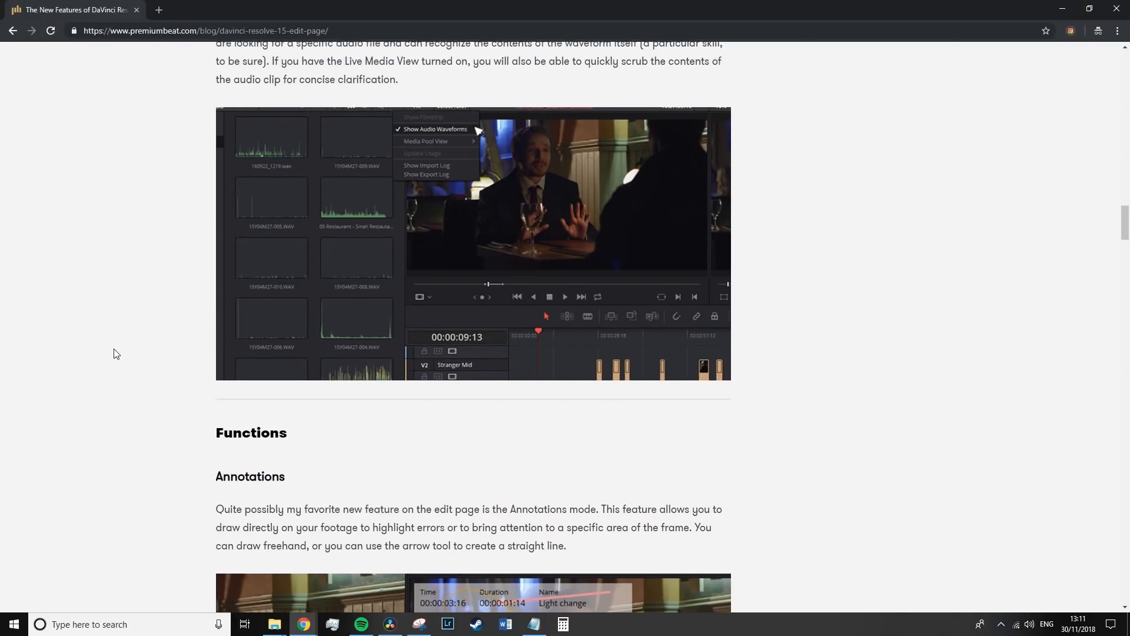
- Scroll the PremiumBeat article down to its Annotations section and marker screenshot
scroll("down", 3)
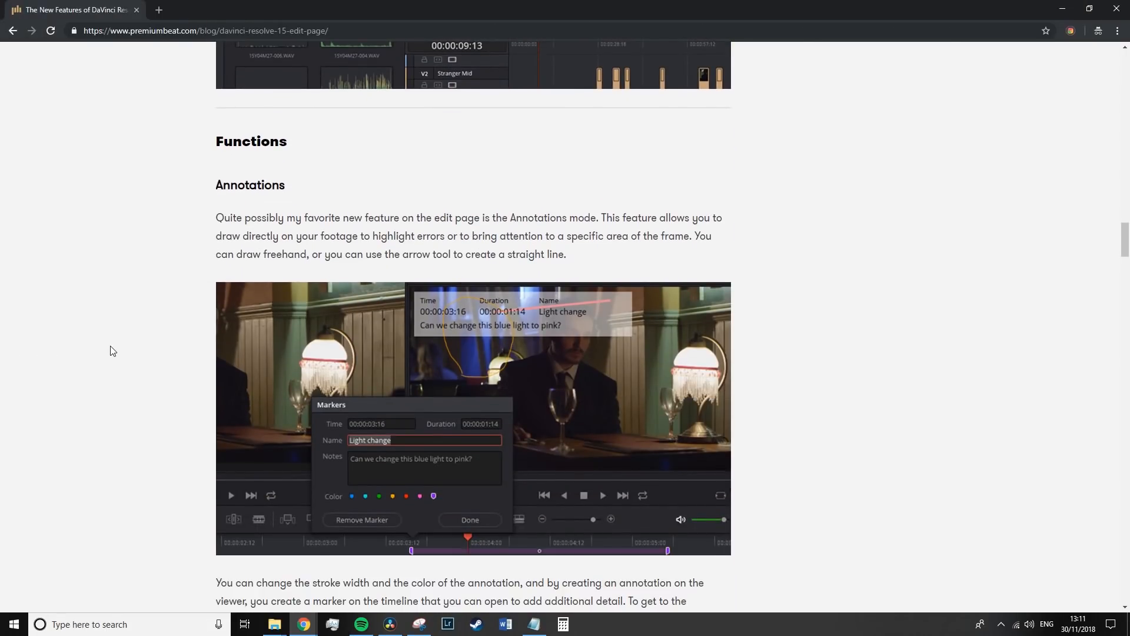
scroll("down", 3)
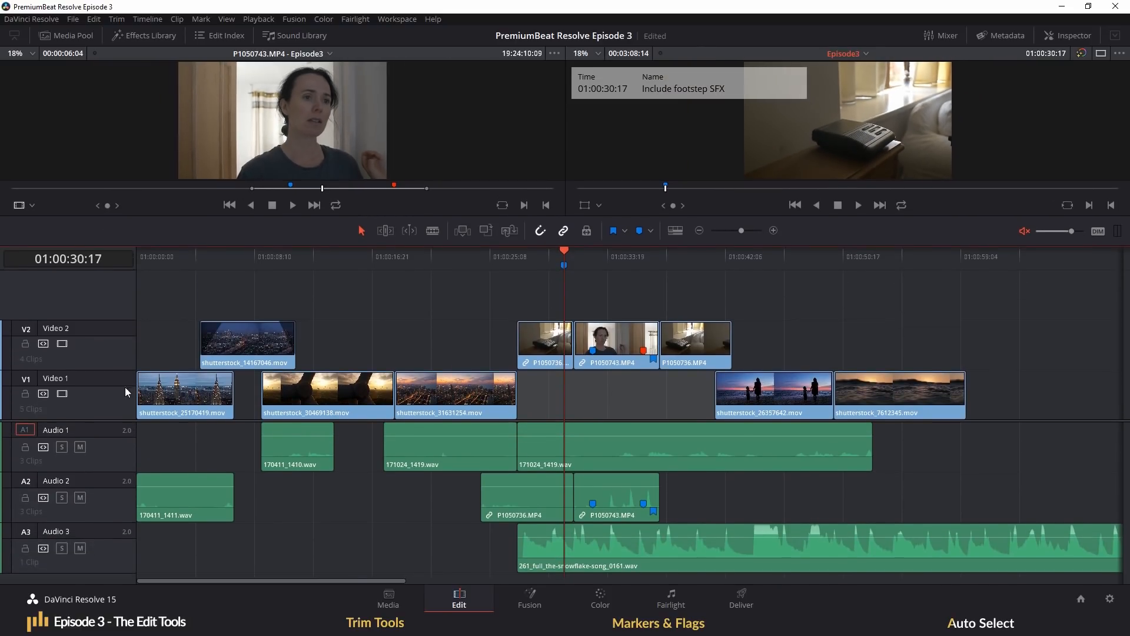
mouse_move(173, 353)
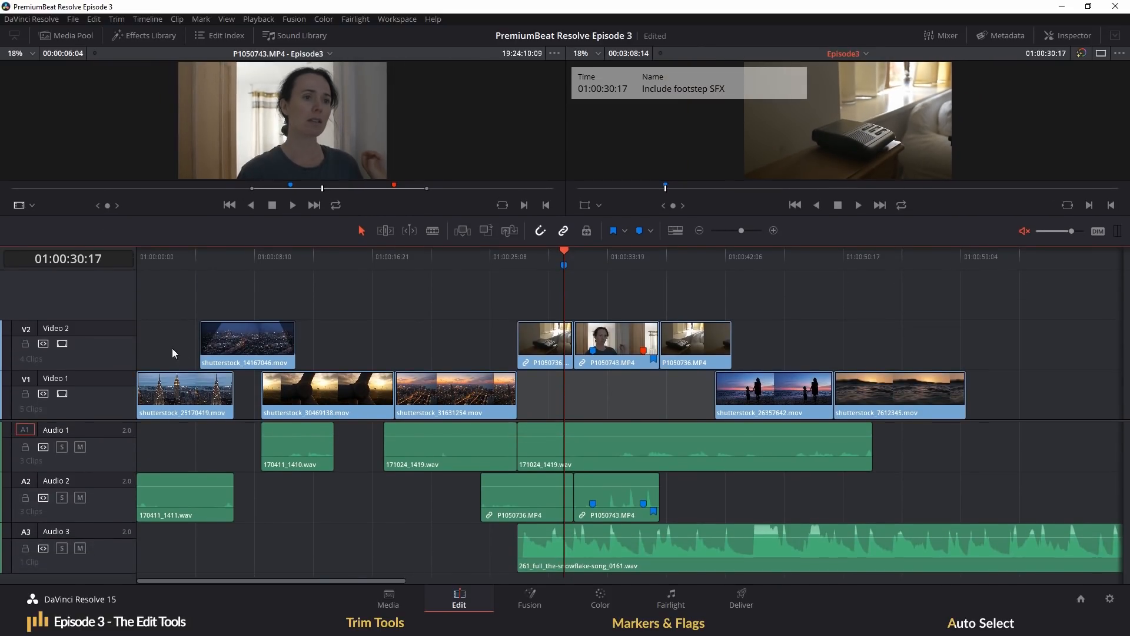
mouse_move(586, 297)
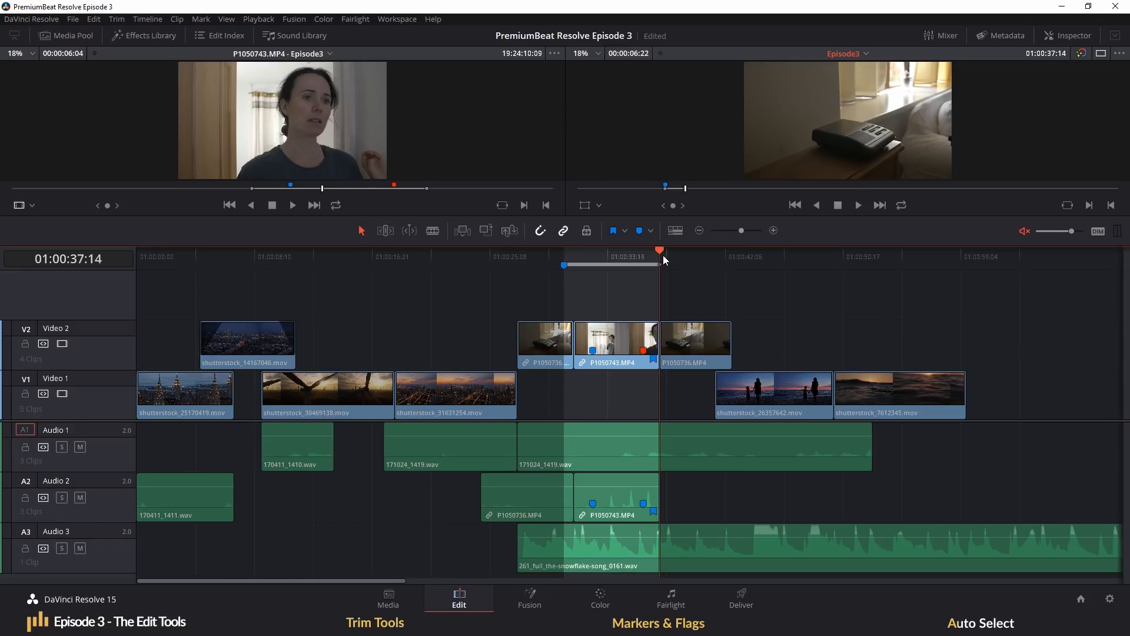
mouse_move(44, 441)
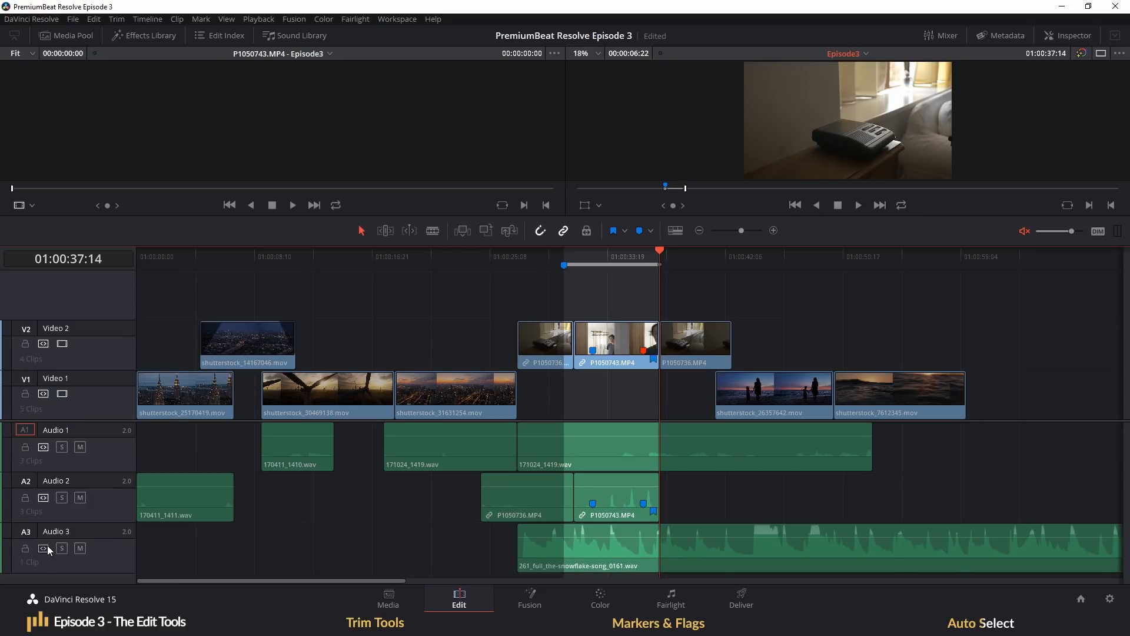
mouse_move(42, 452)
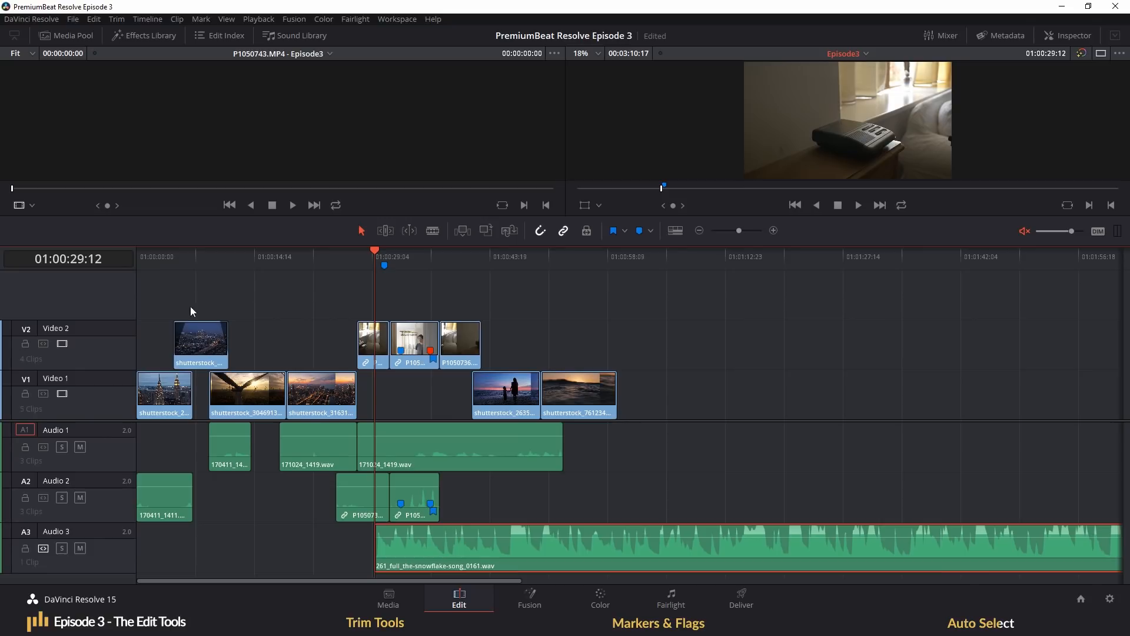
- Deselect the music clip by clicking empty timeline space
left_click(200, 344)
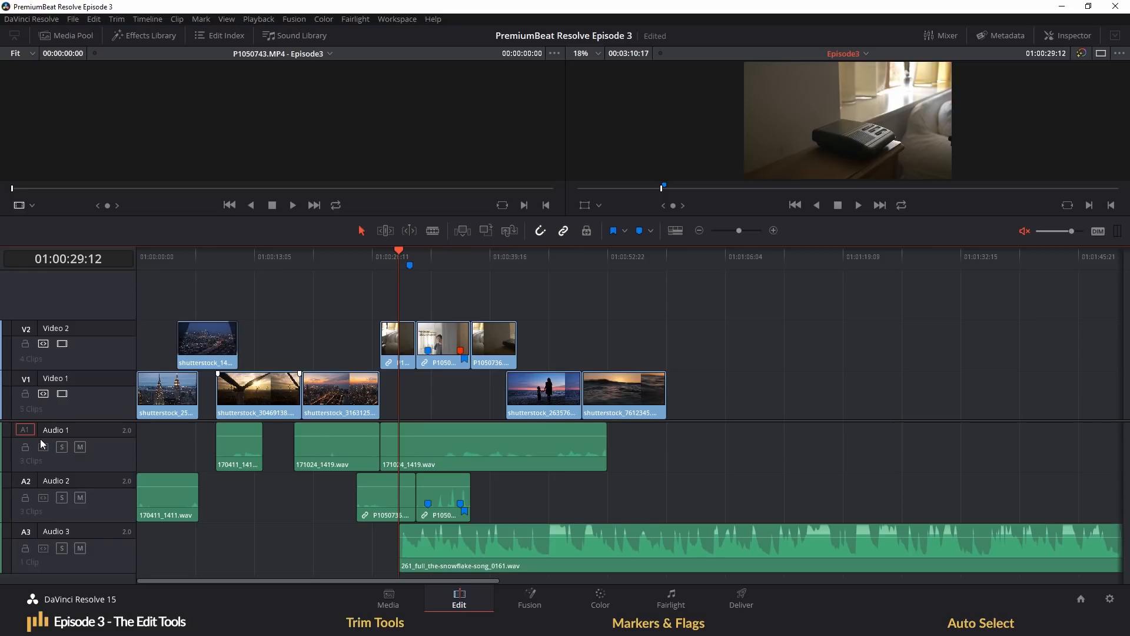
mouse_move(268, 558)
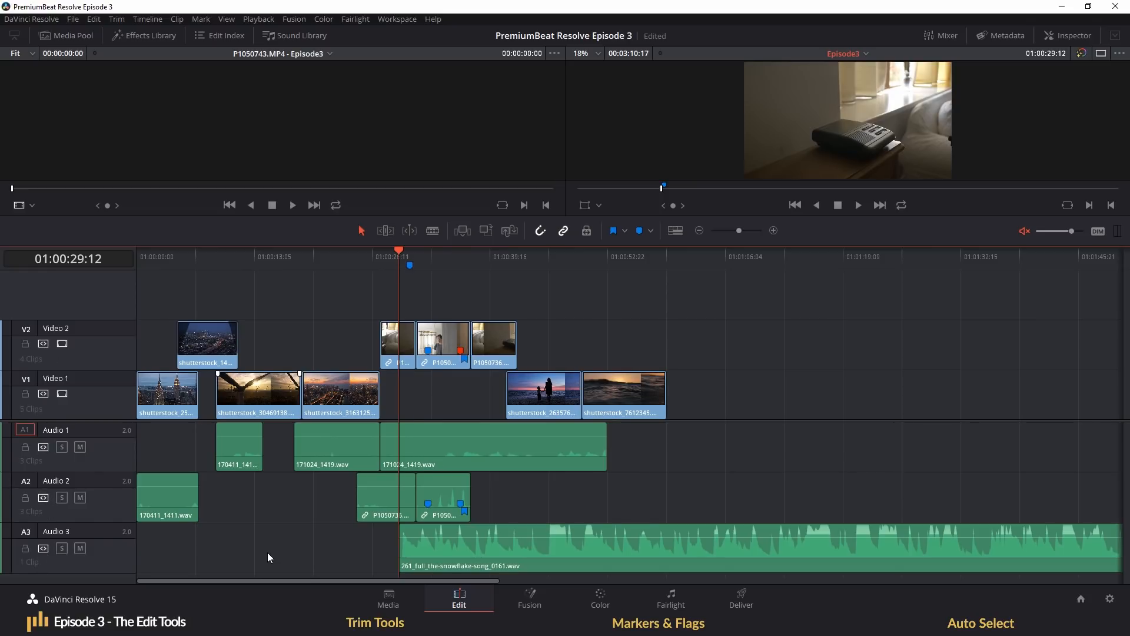
mouse_move(210, 104)
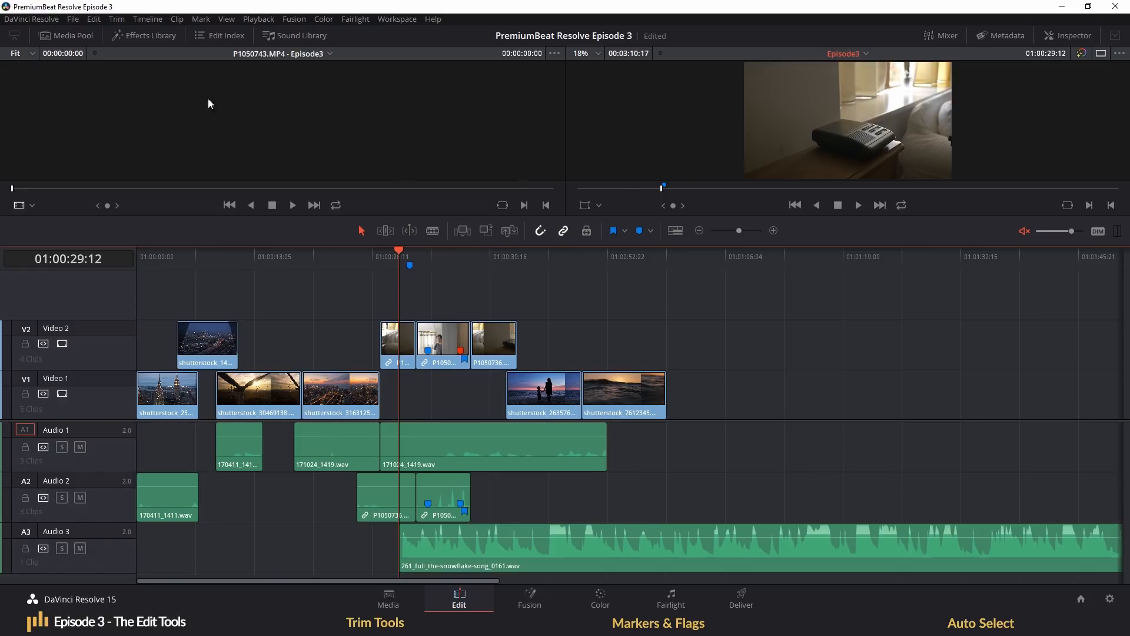
- Reset the UI layout to default via Workspace > Reset UI Layout
left_click(397, 19)
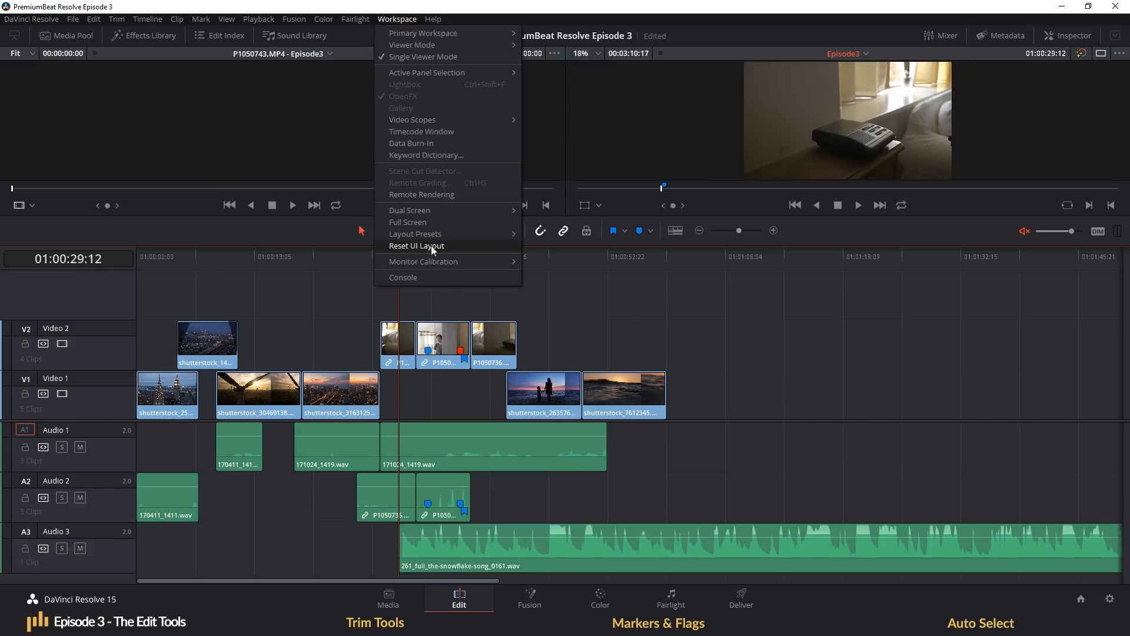
left_click(417, 245)
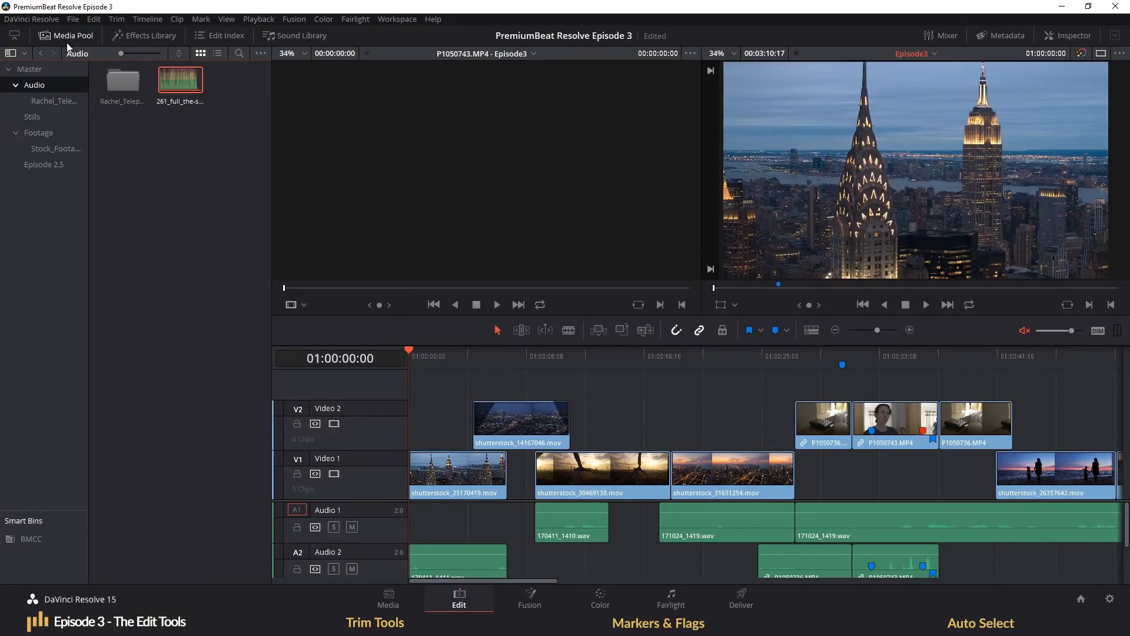